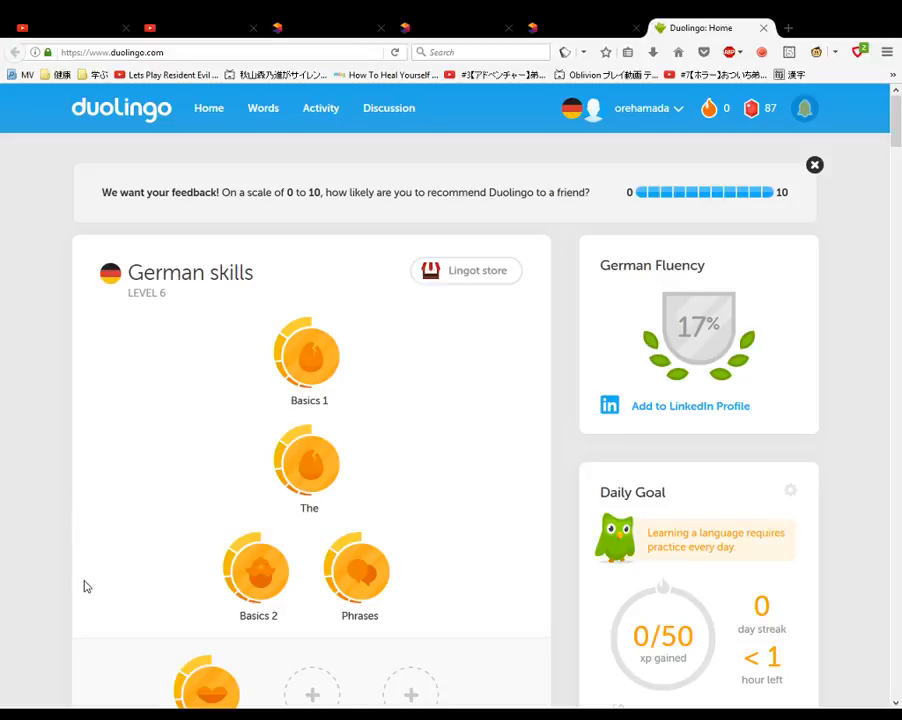
Scroll to the Food 1 German skill and start its Strengthen practice session
scroll(down, 3)
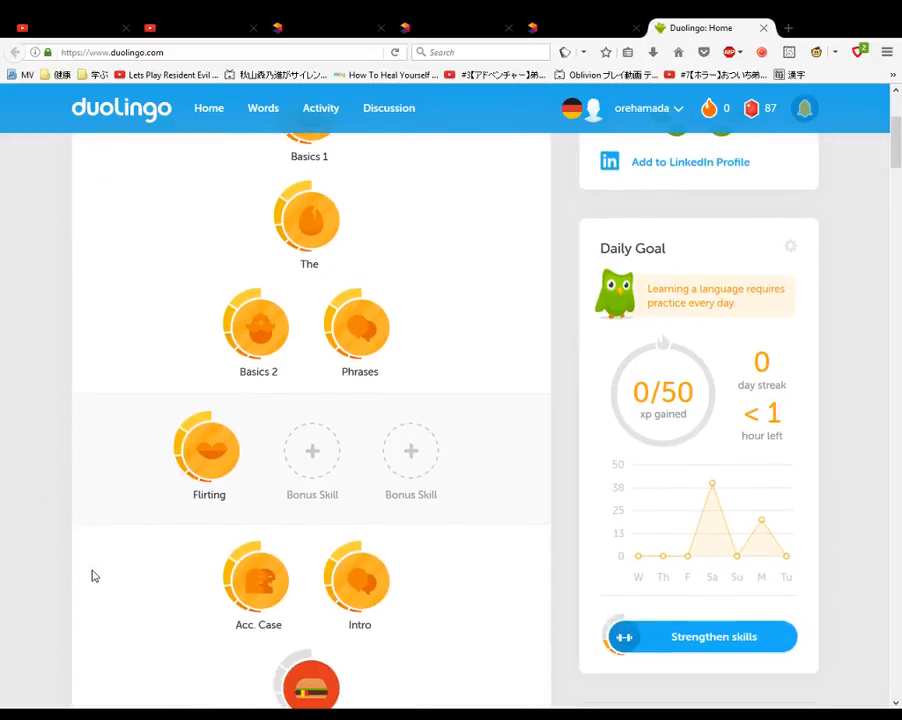
scroll(down, 3)
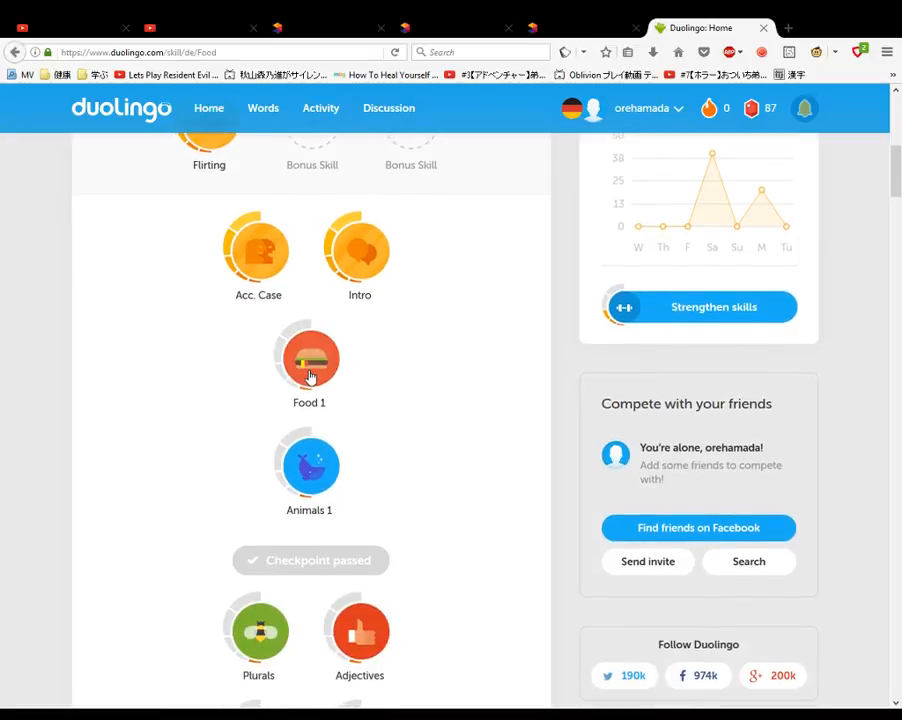
click(308, 357)
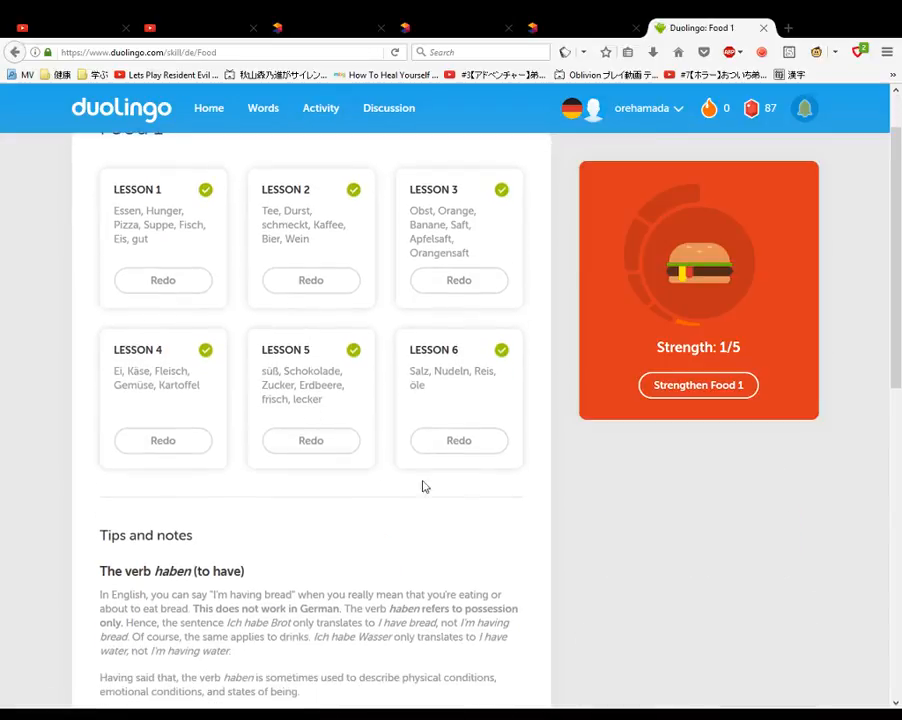
click(698, 385)
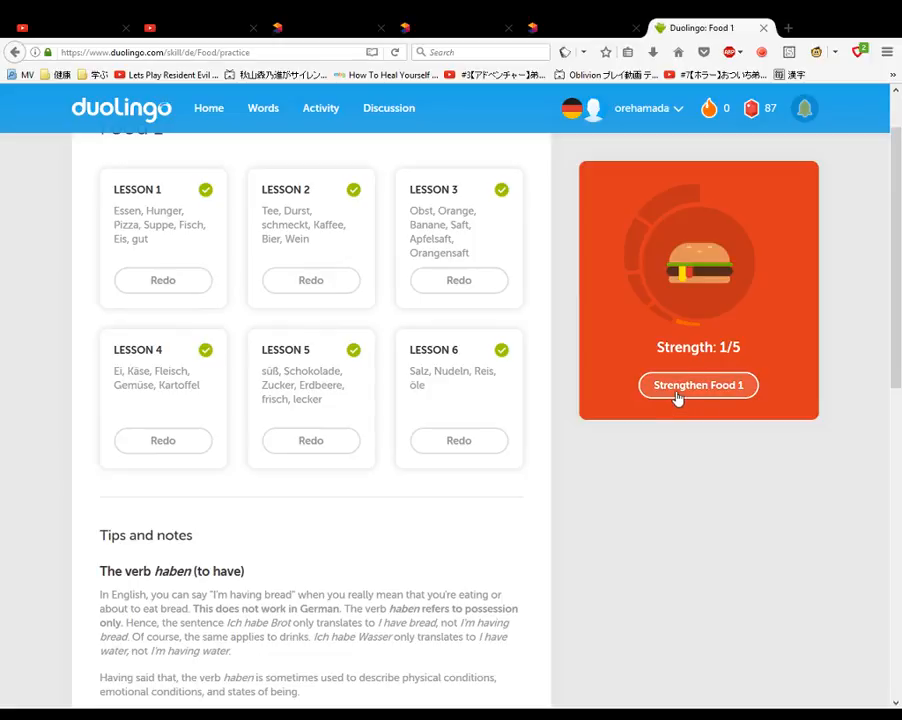
click(697, 385)
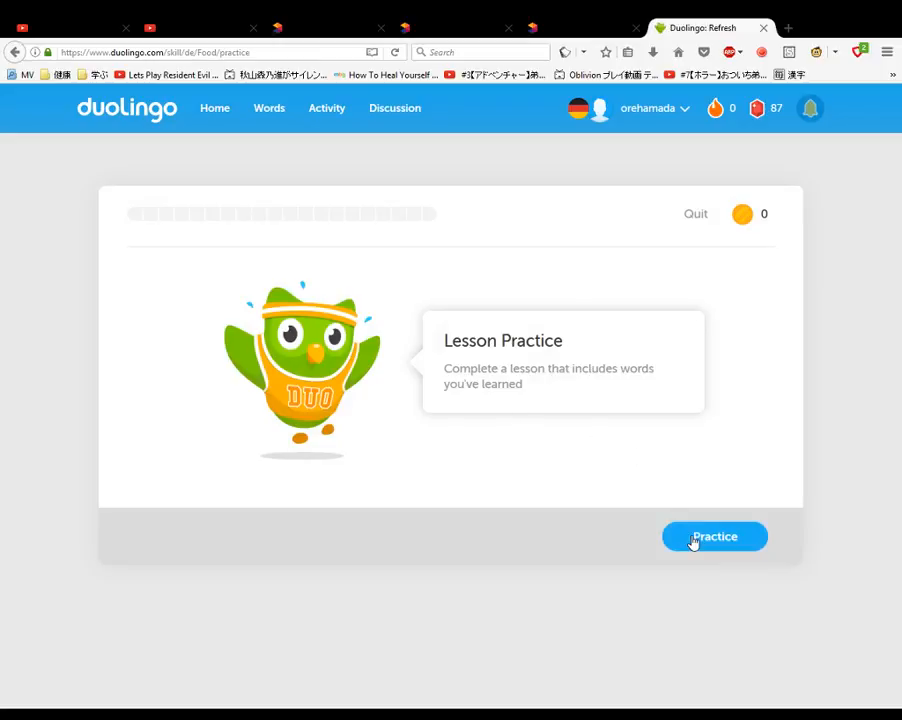
Start the practice and answer the 'da' listening item and the Die Kartoffel translation
click(714, 537)
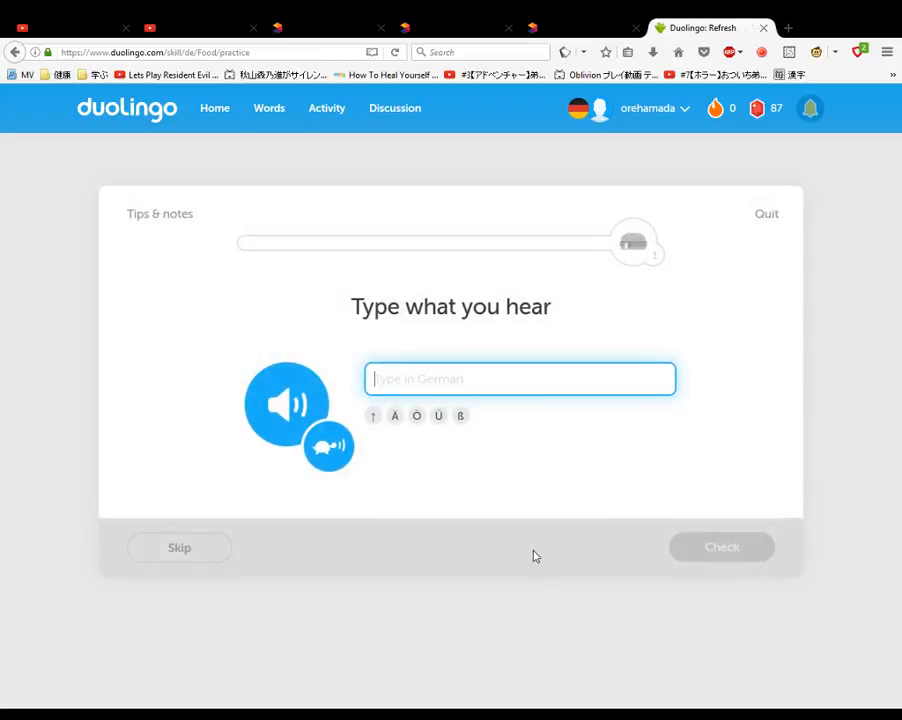
text(da)
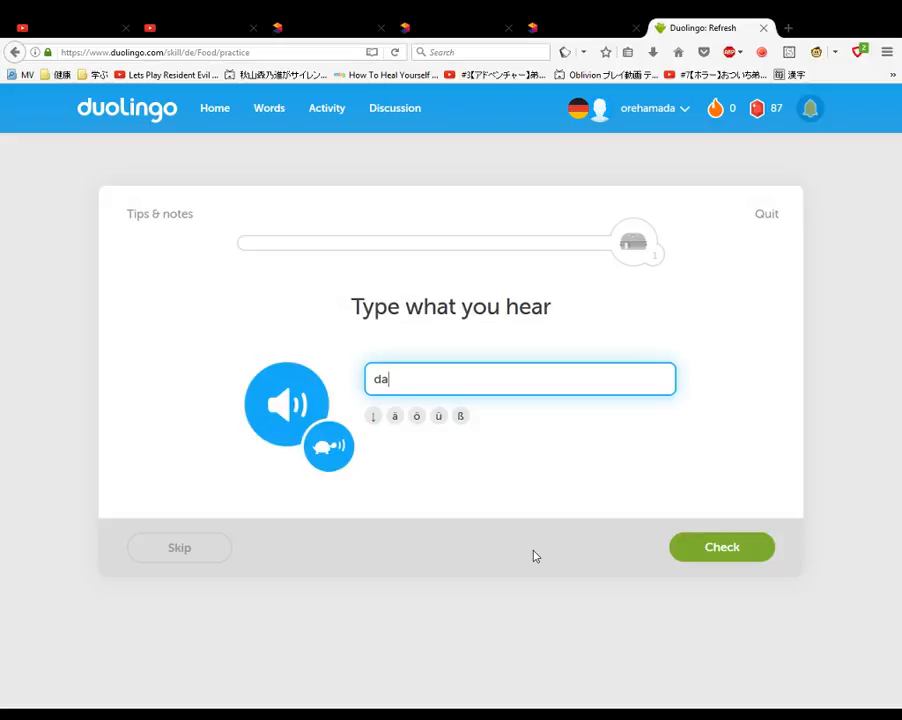
click(722, 547)
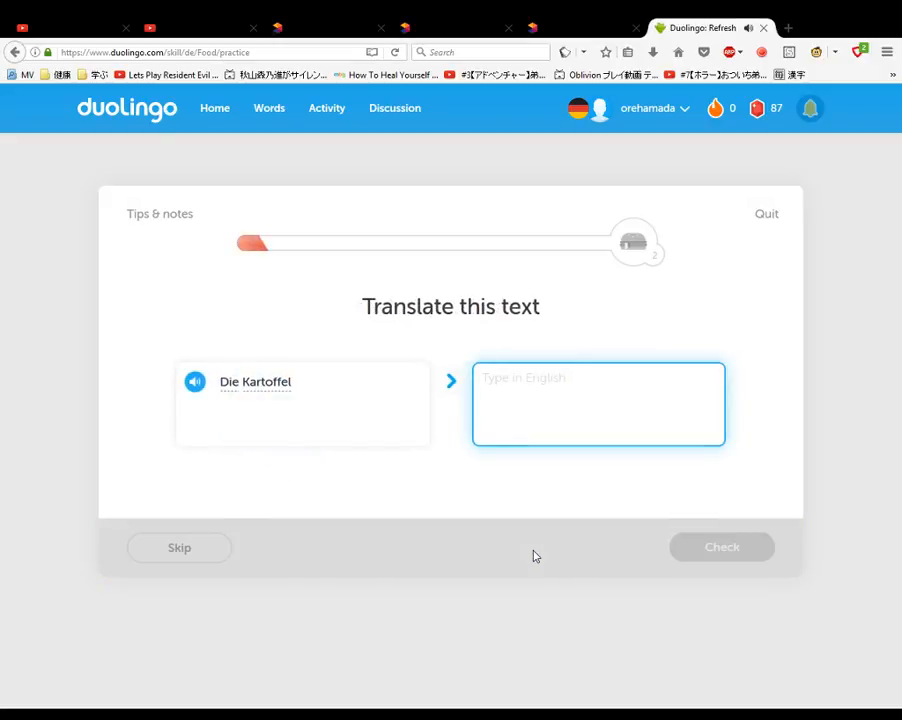
text(the)
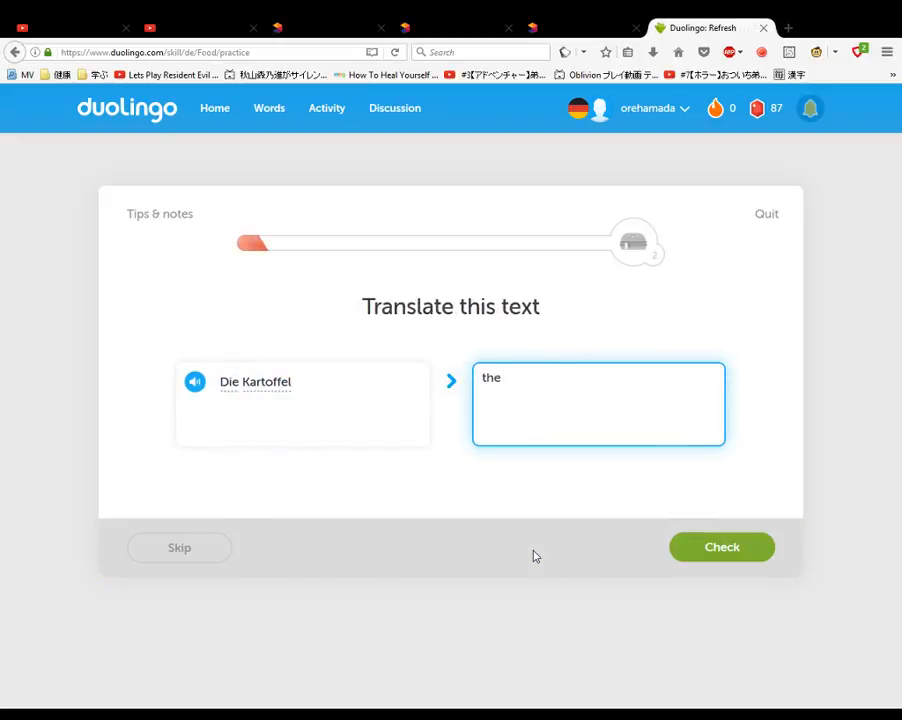
click(721, 547)
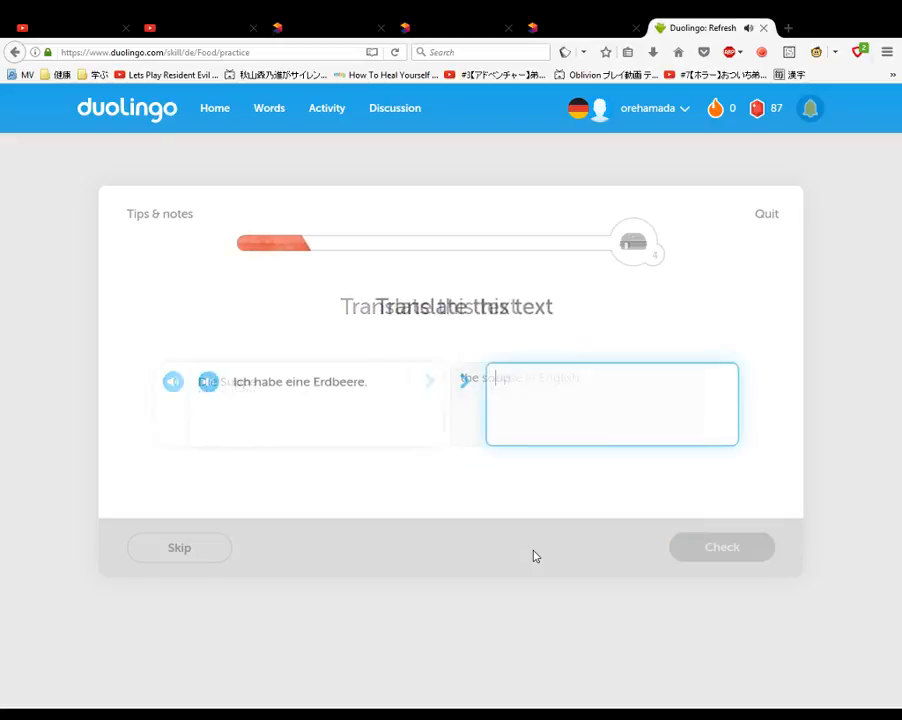
Answer Ich habe eine Erdbeere ('i have', marked wrong) and the sie haben hunger exercise
text(i have)
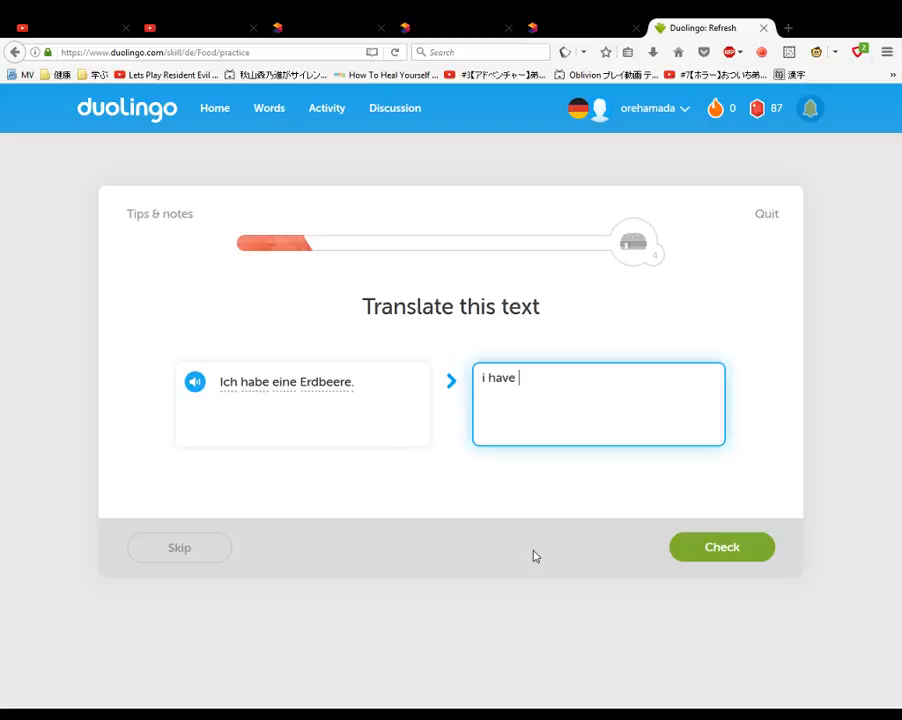
click(721, 547)
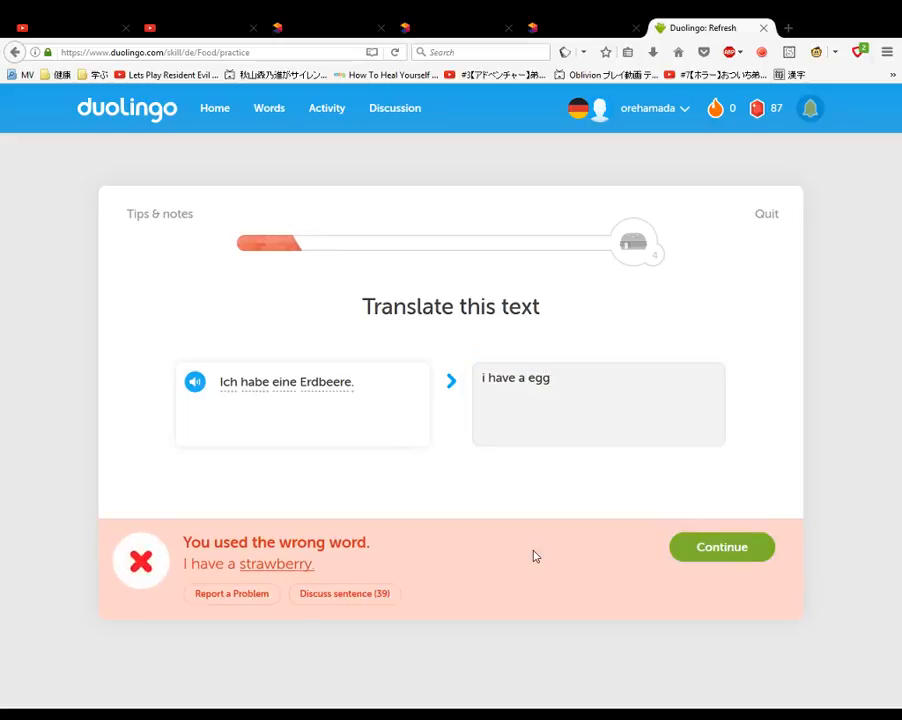
click(721, 547)
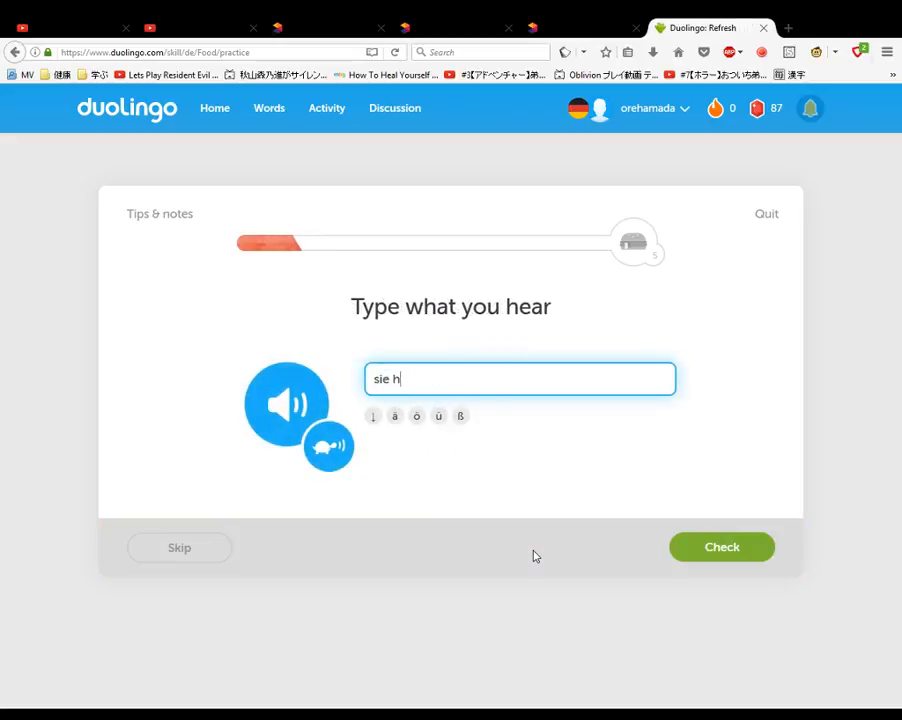
click(721, 547)
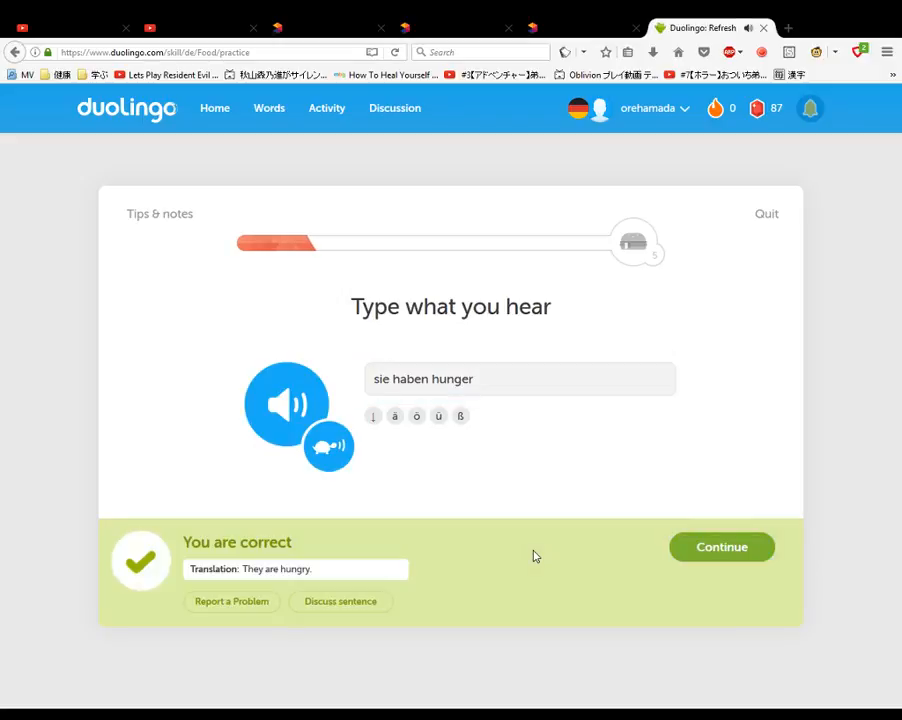
click(721, 547)
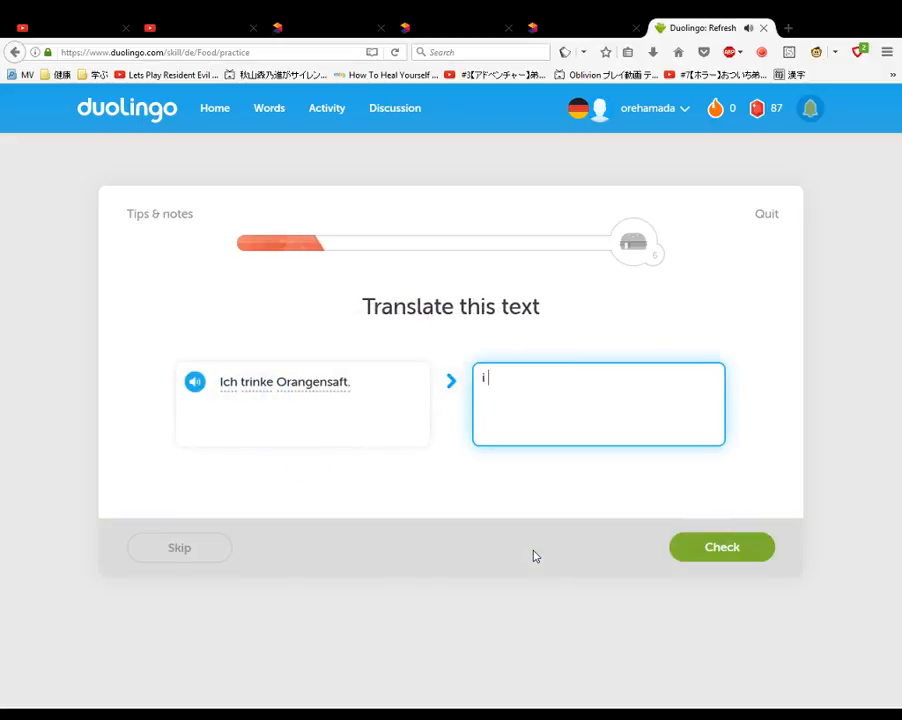
Translate Ich trinke Orangensaft and answer 'ich esse die banana', continuing on
text(drink orang)
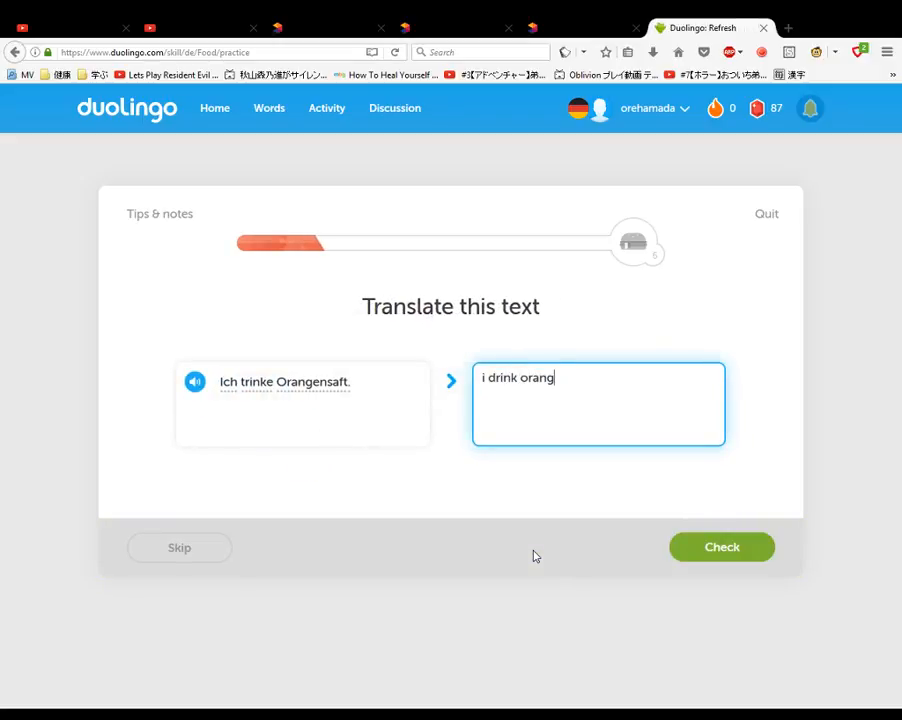
click(721, 547)
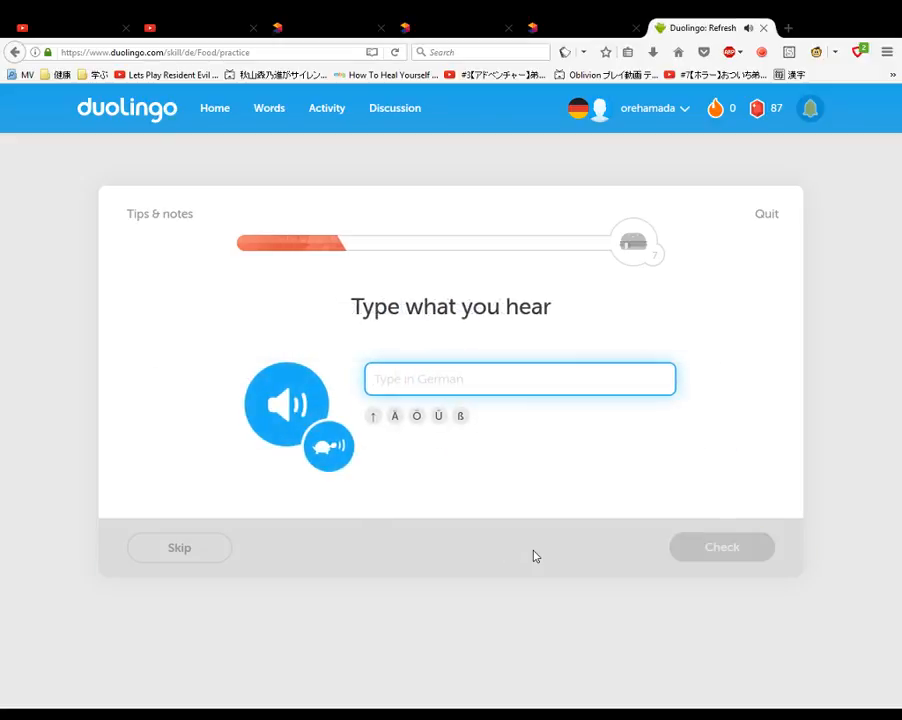
text(i)
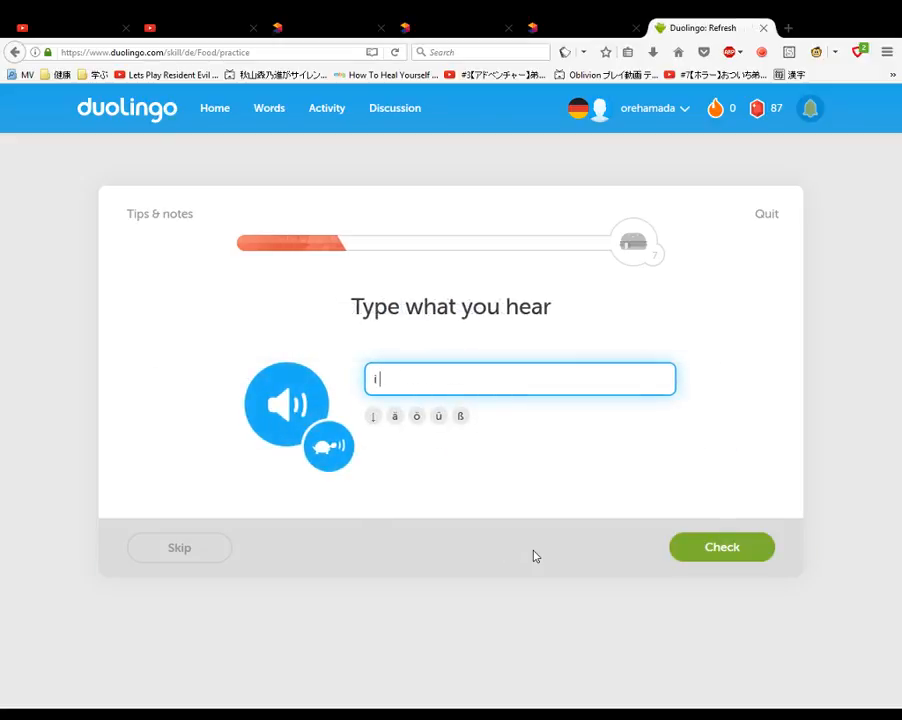
text(ch esse)
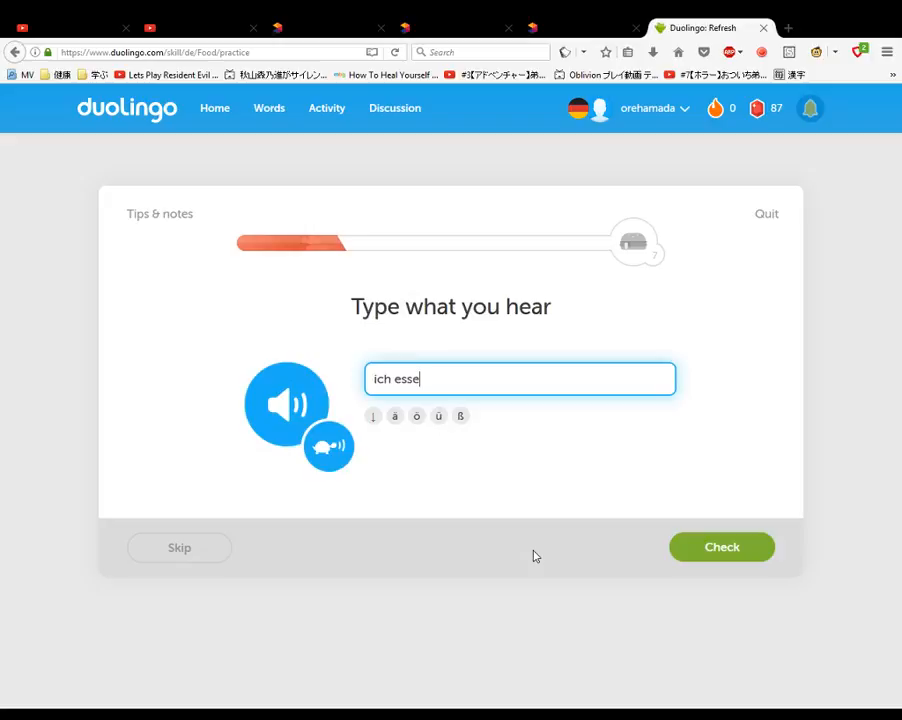
click(721, 547)
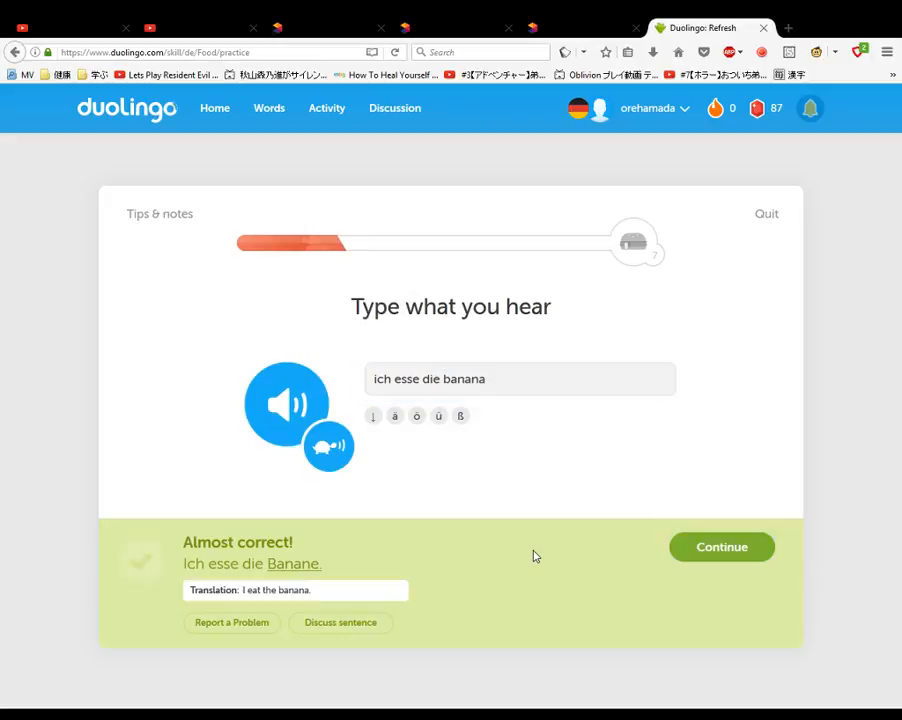
click(721, 547)
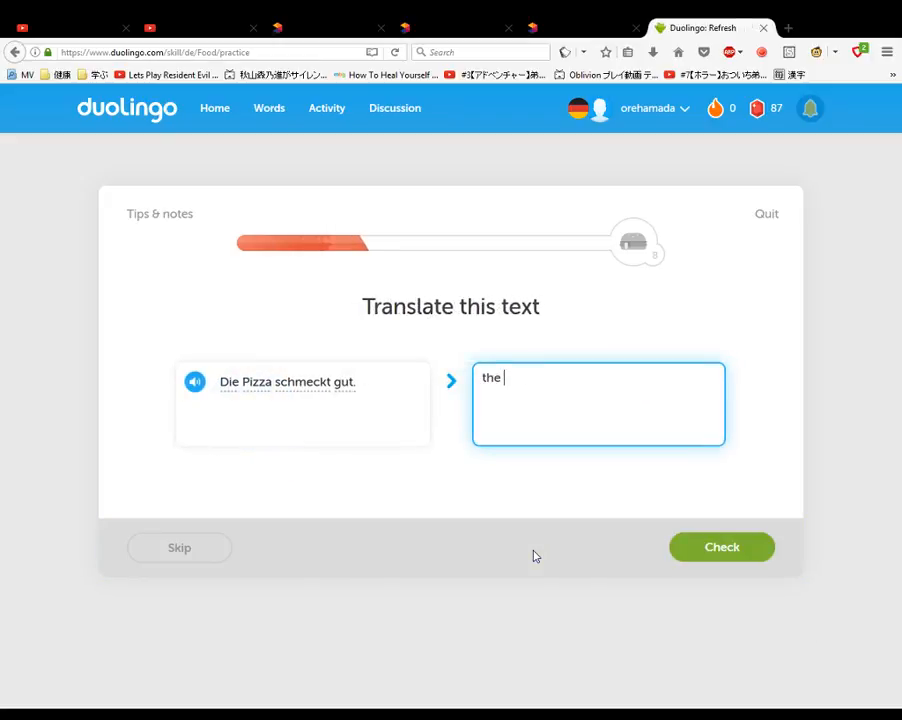
Translate the pizza/Schokolade ist lecker item and Du hast Hunger ('you have hunger')
text(pizza tast)
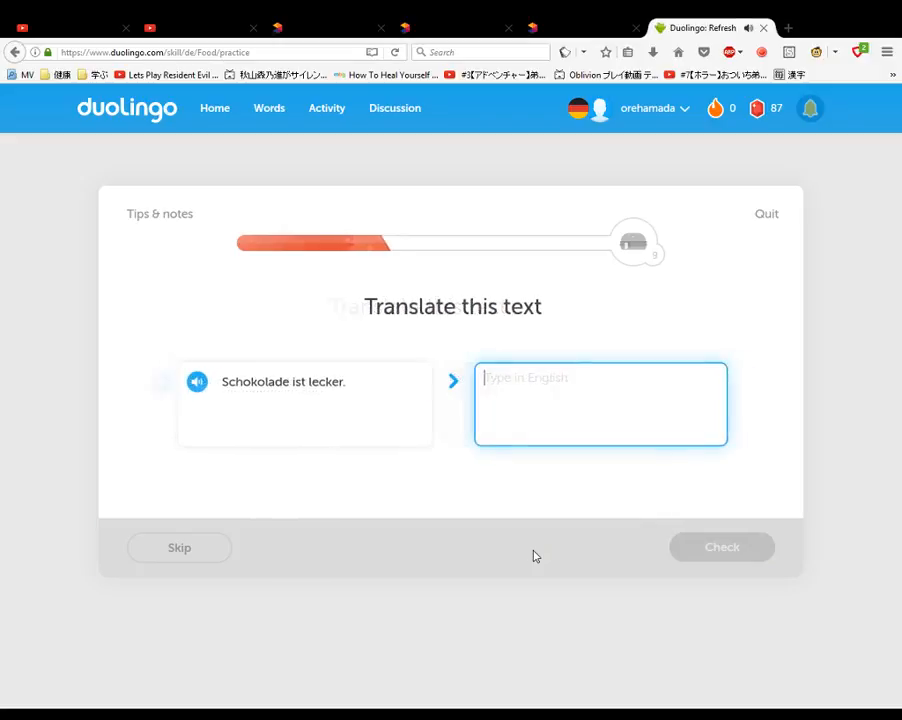
text(chocolate is deli)
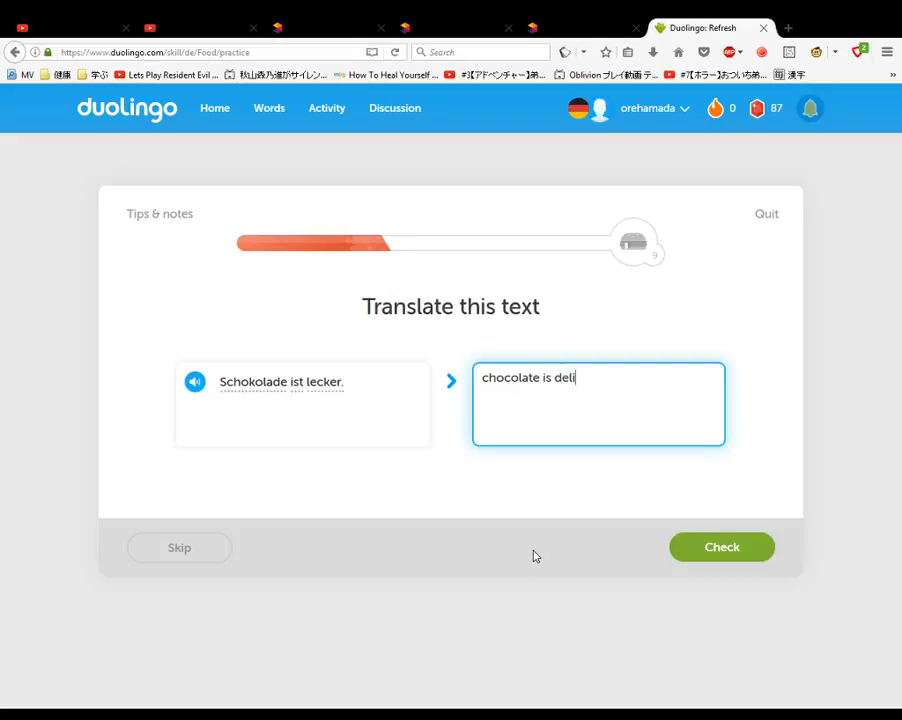
click(721, 547)
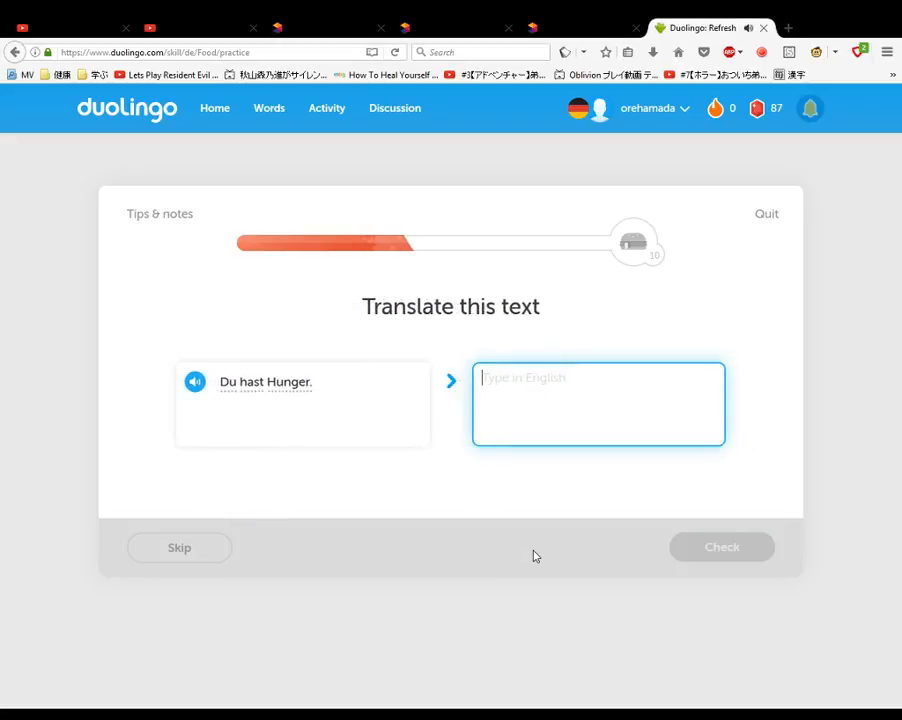
text(you have hunger)
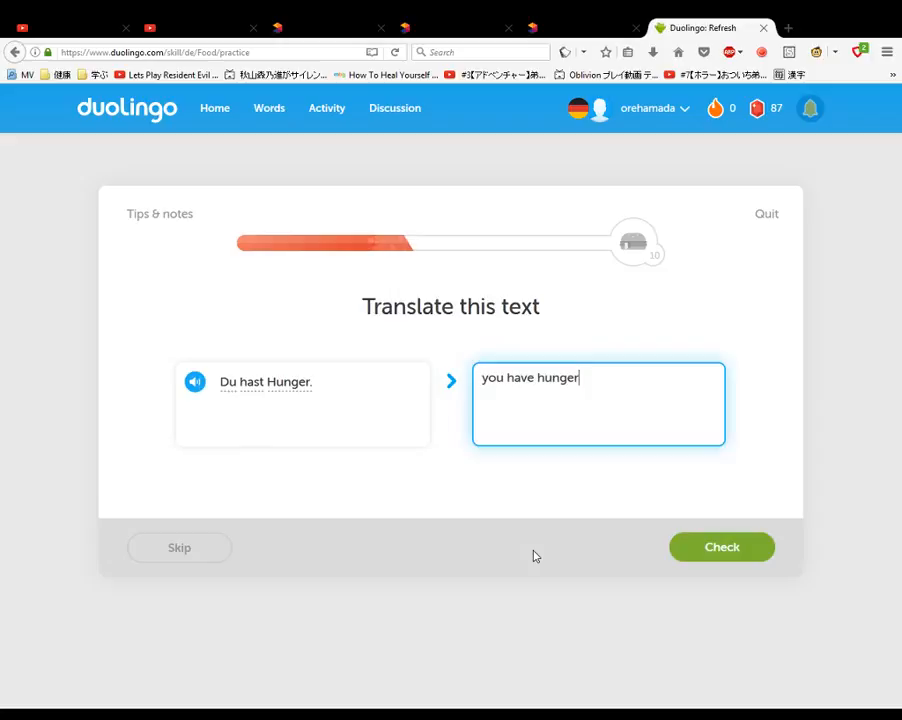
click(721, 547)
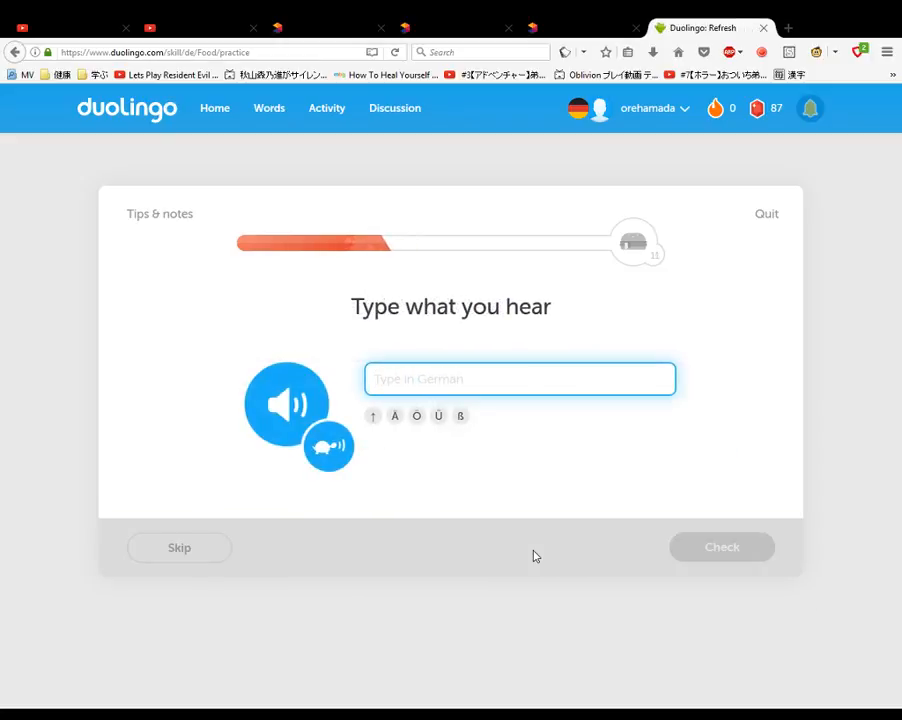
Answer 'the soup' dictation, Du isst Eis, and Er isst eine Banane ('he eats a banana')
text(t)
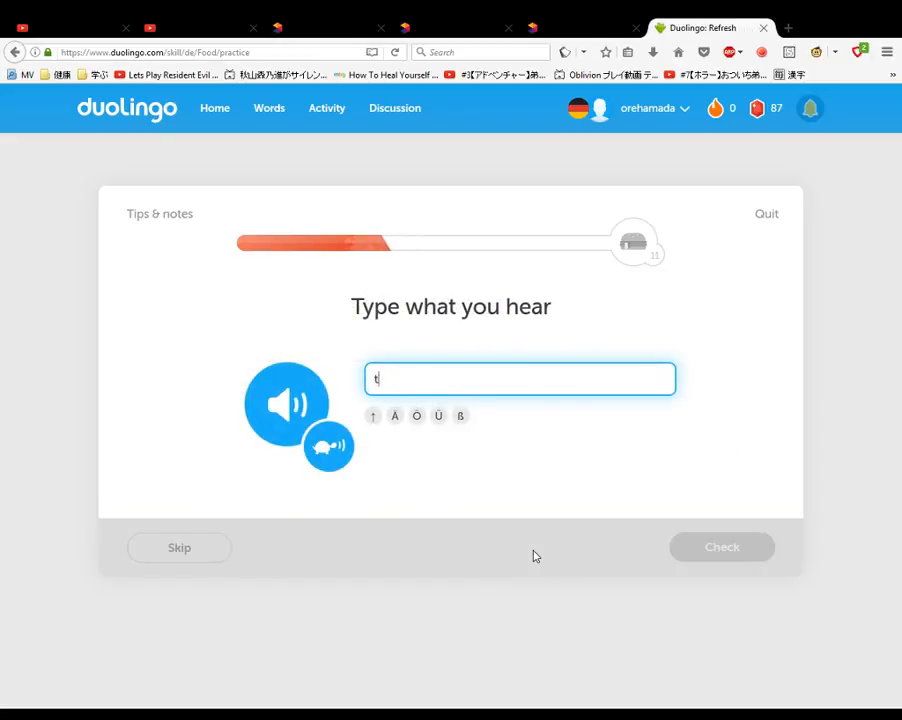
text(he soup)
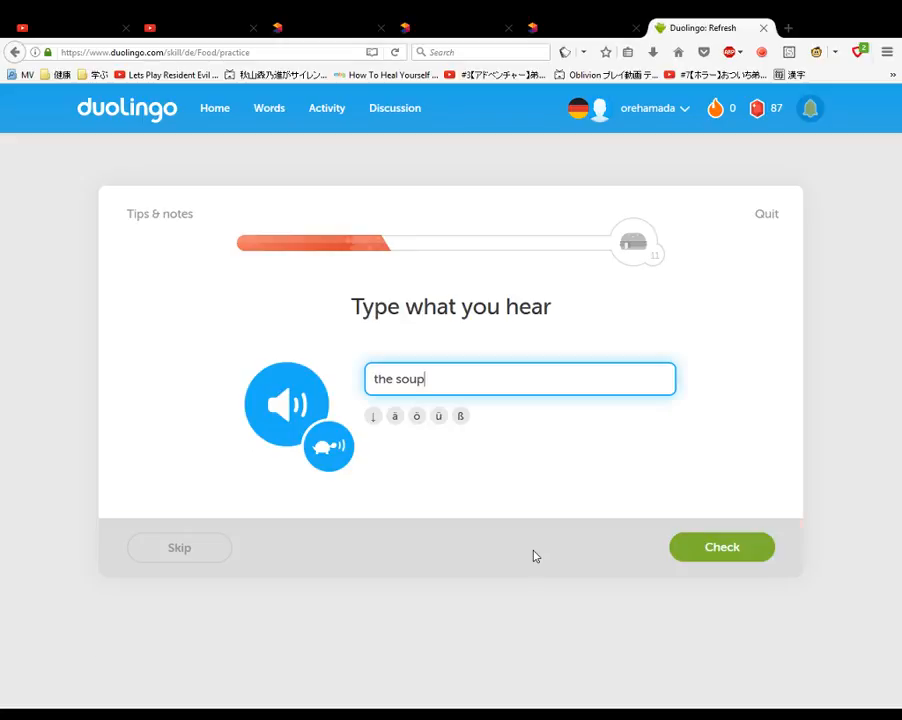
click(721, 547)
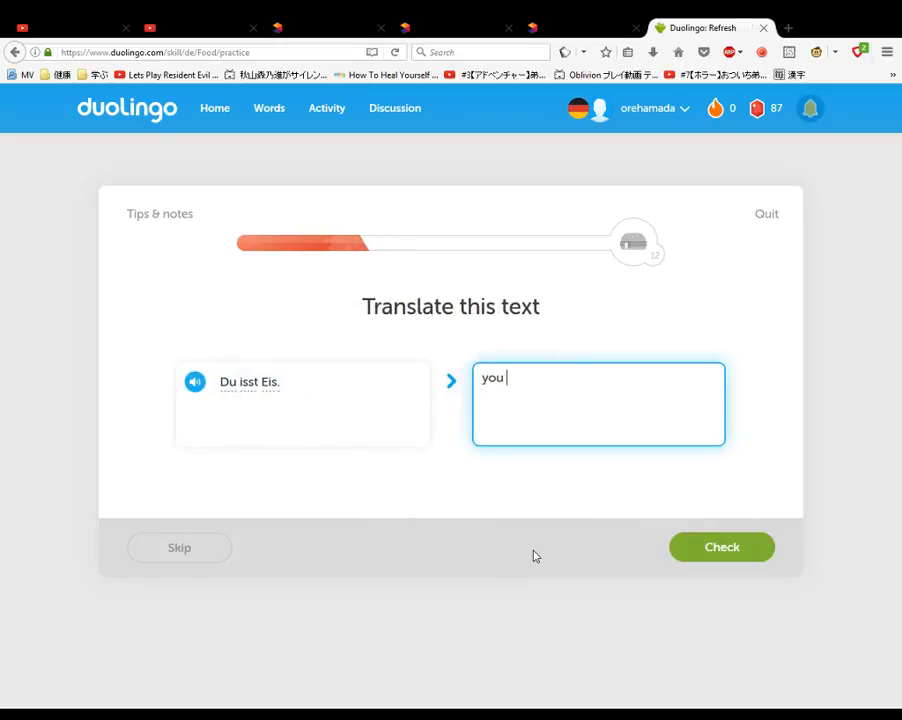
text(are)
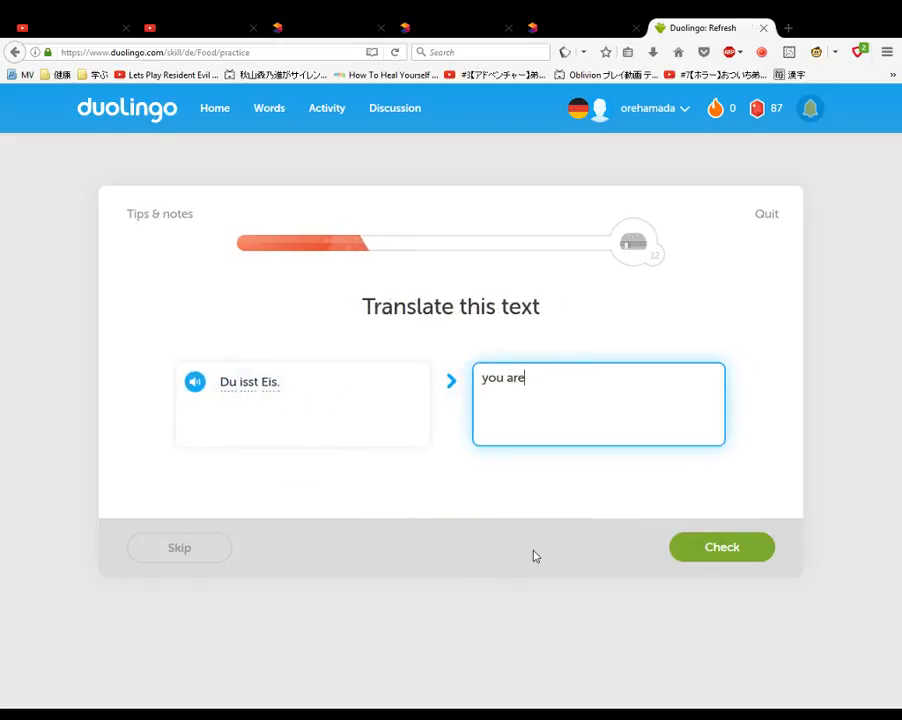
click(721, 547)
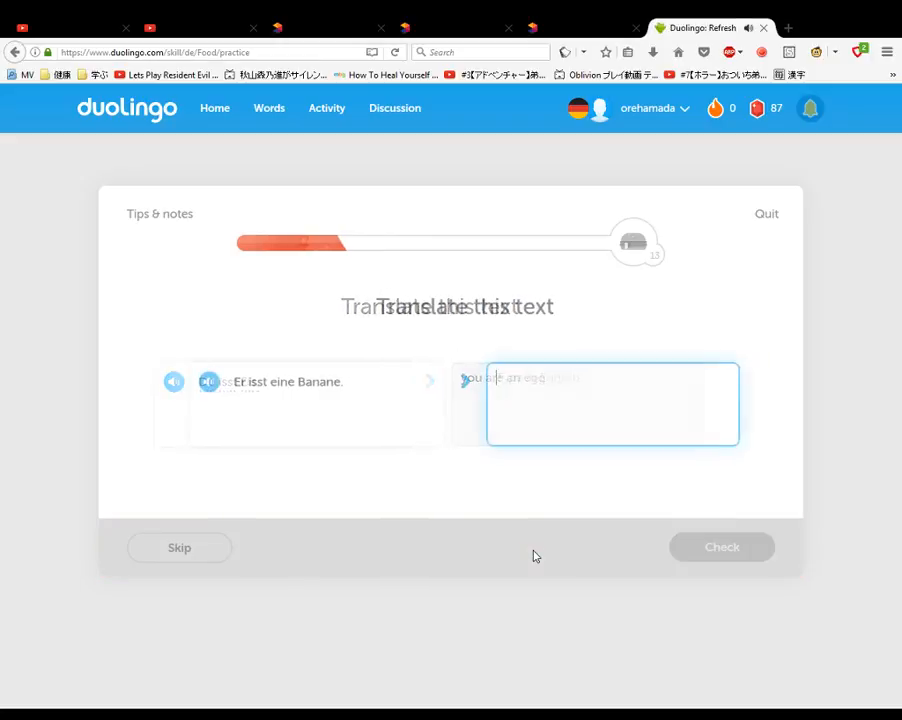
text(he)
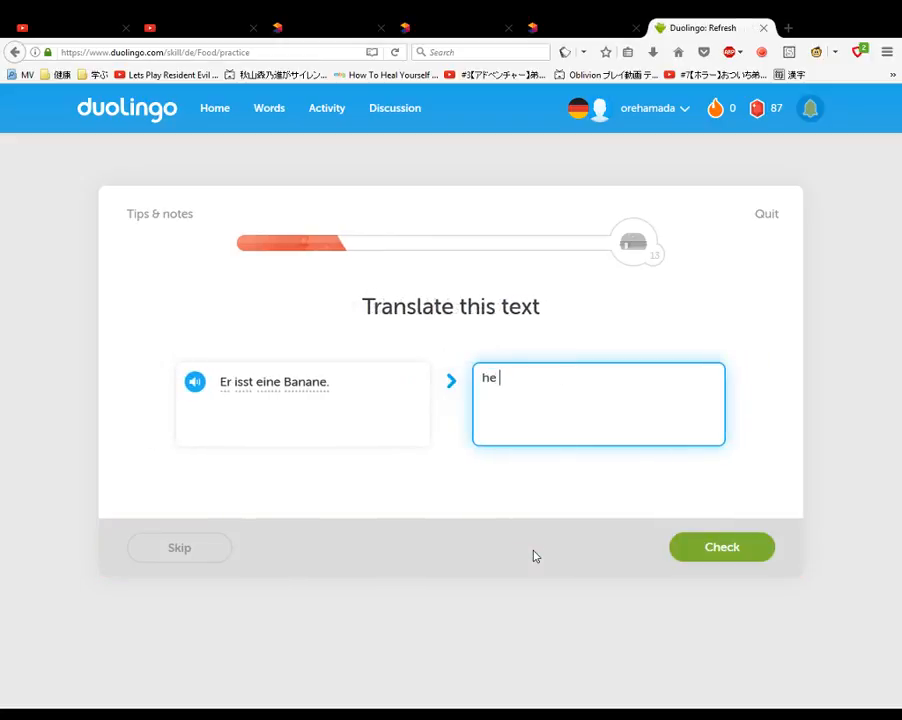
text(eats a ban)
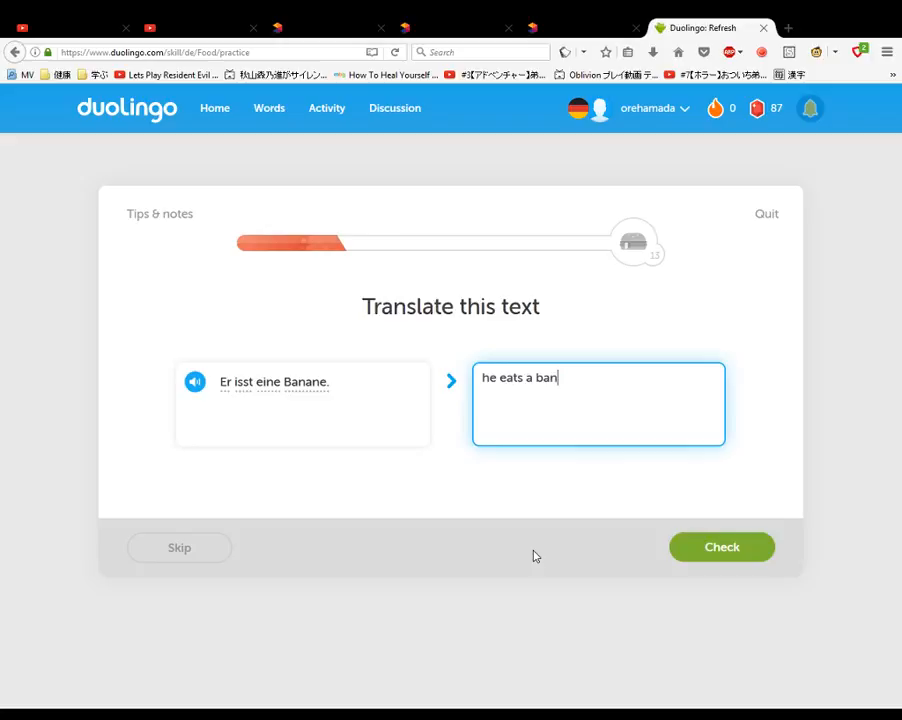
click(721, 547)
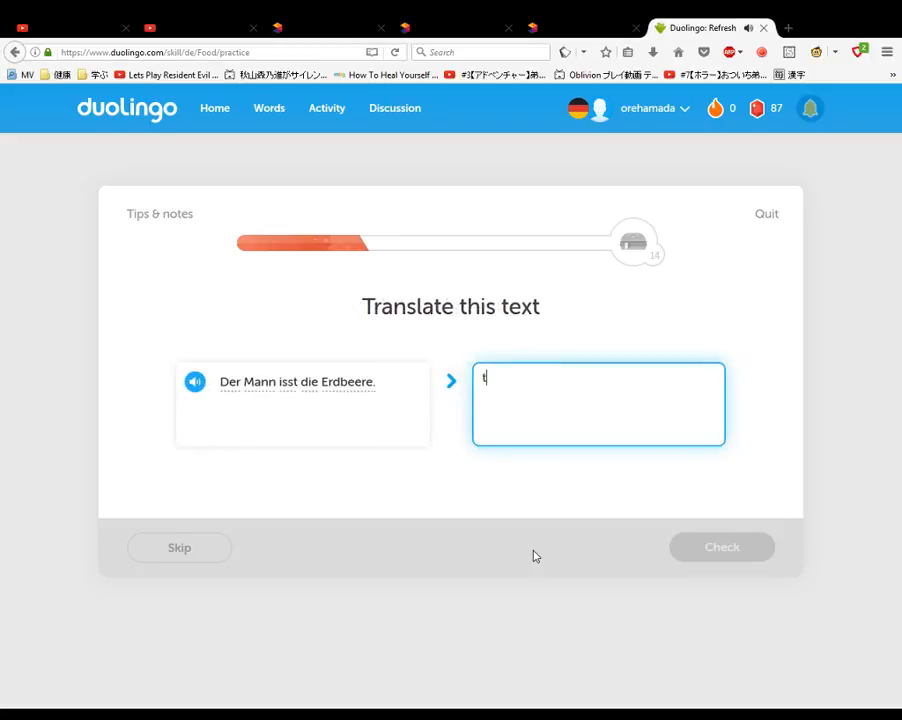
Translate the man eats the strawberry and the strawberry is fresh sentences
text(he man i)
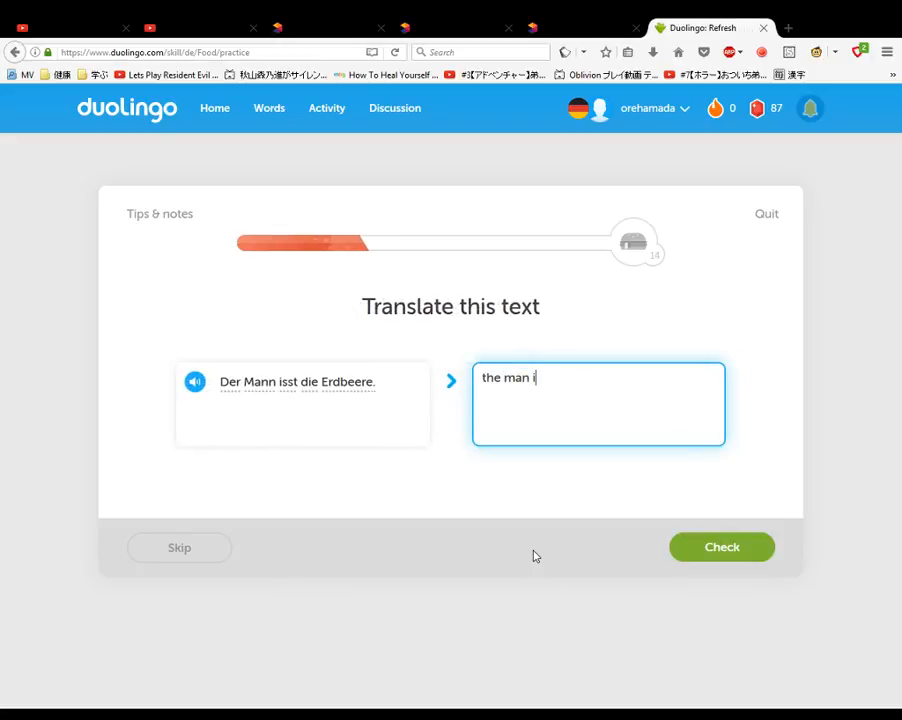
text(eats the straw)
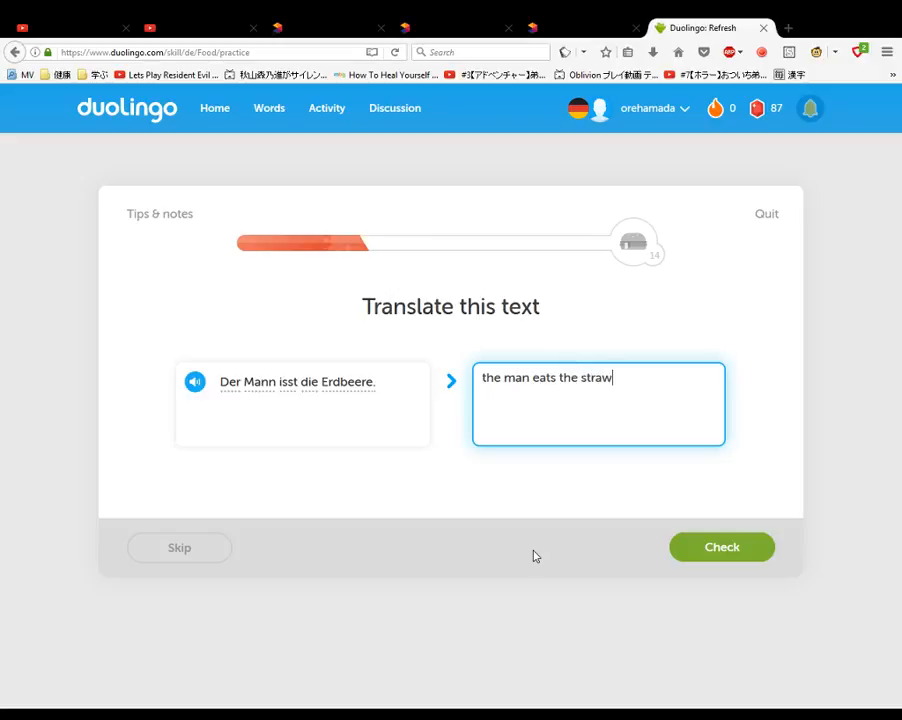
click(721, 547)
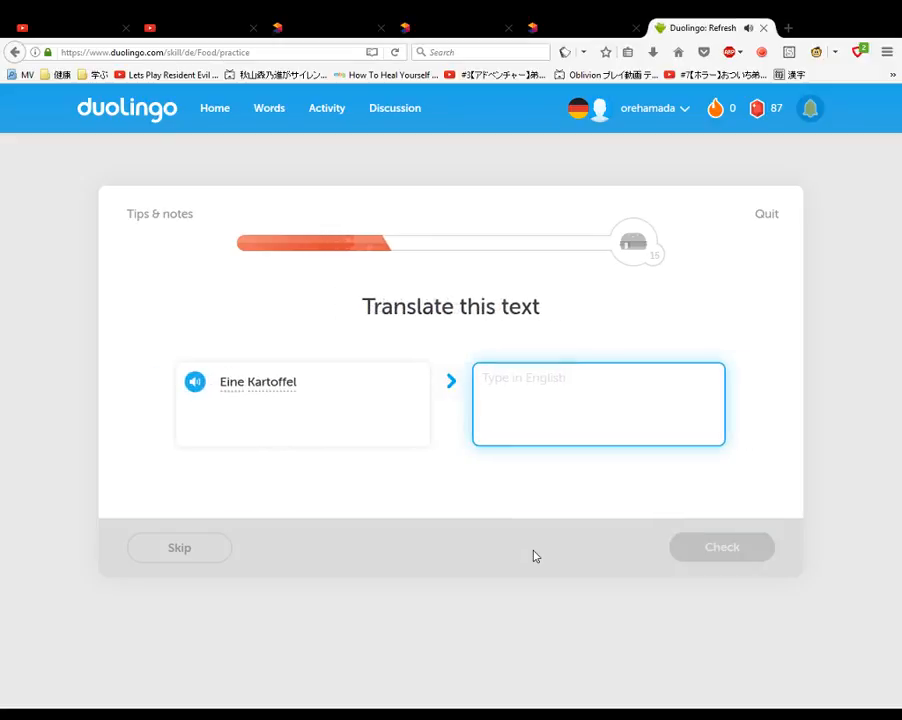
text(a por)
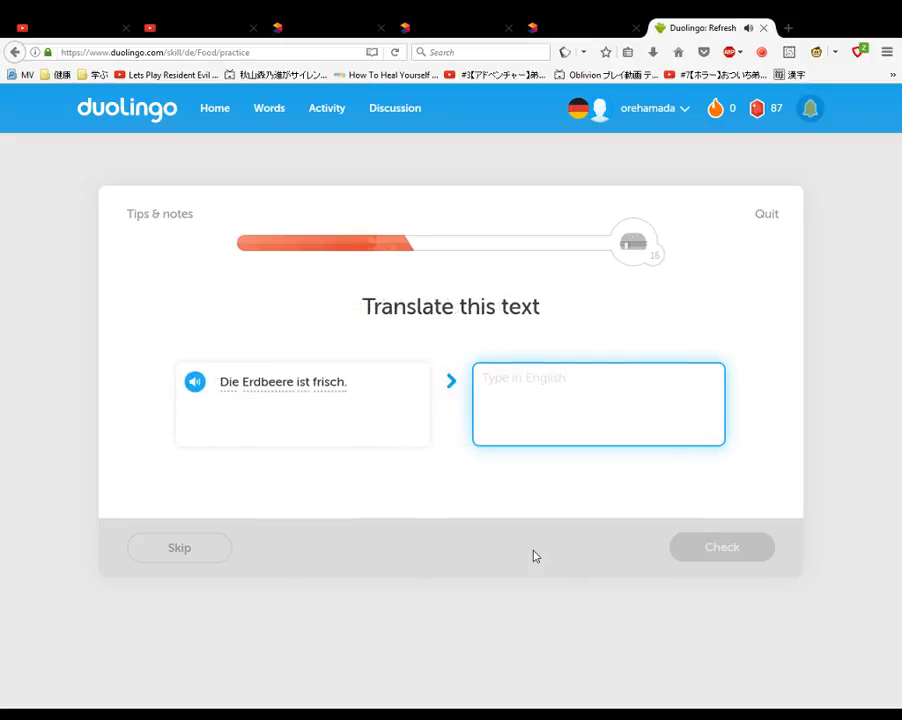
text(the straw)
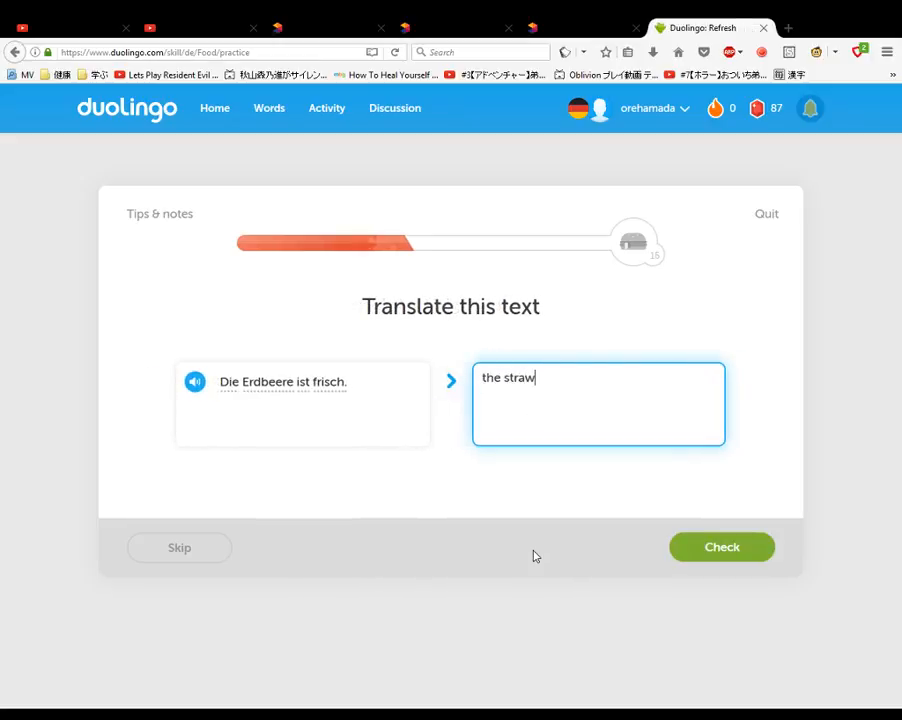
text(berry is)
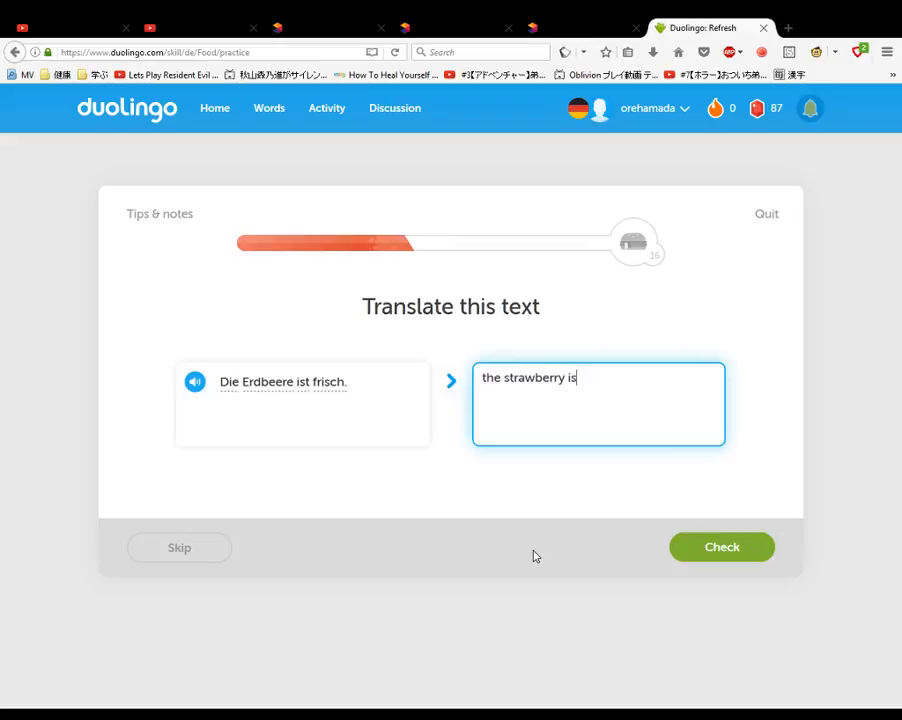
click(721, 547)
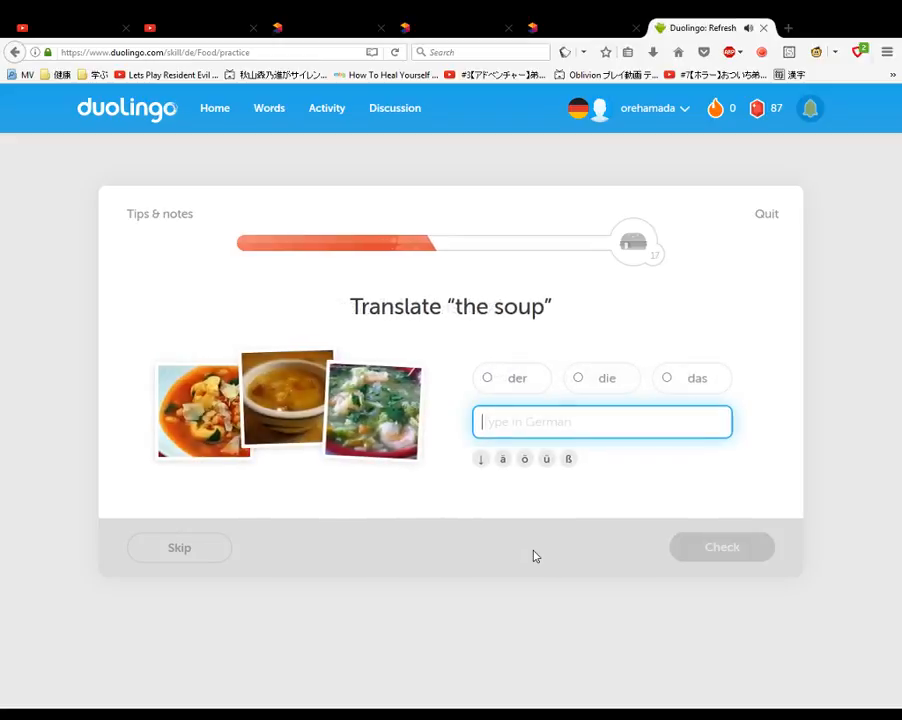
mouse_move(483, 401)
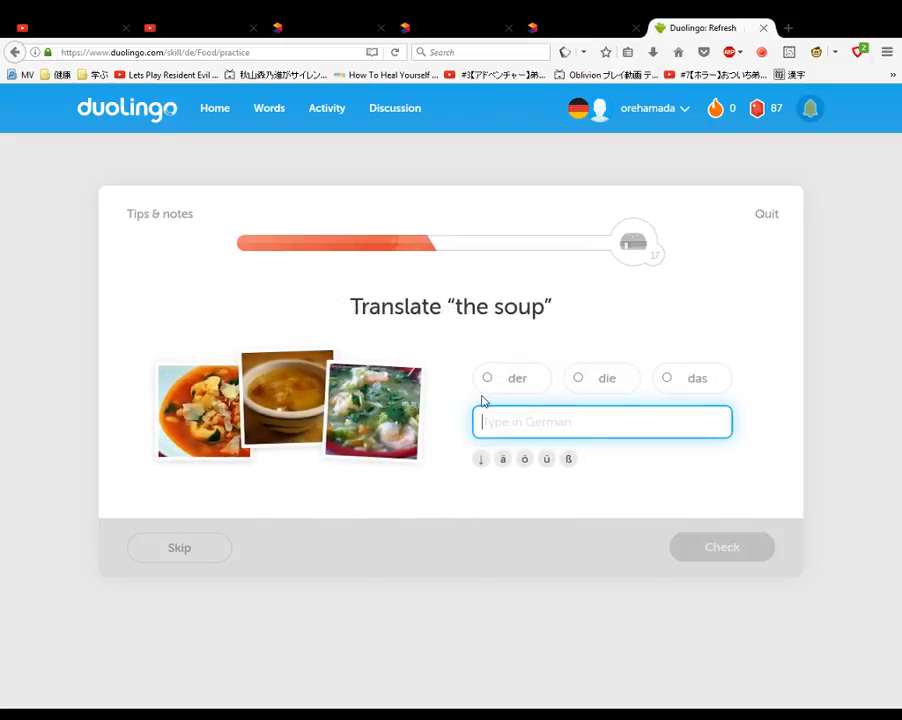
Translate 'the children drink orange' juice sentence and 'i eat a' potato sentence
text(su)
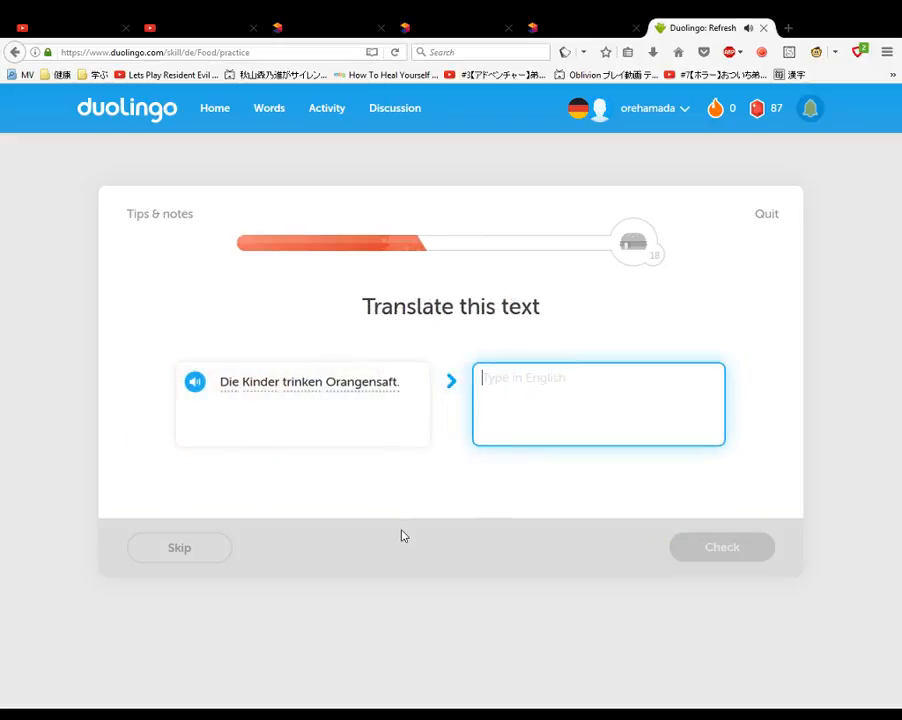
text(the children)
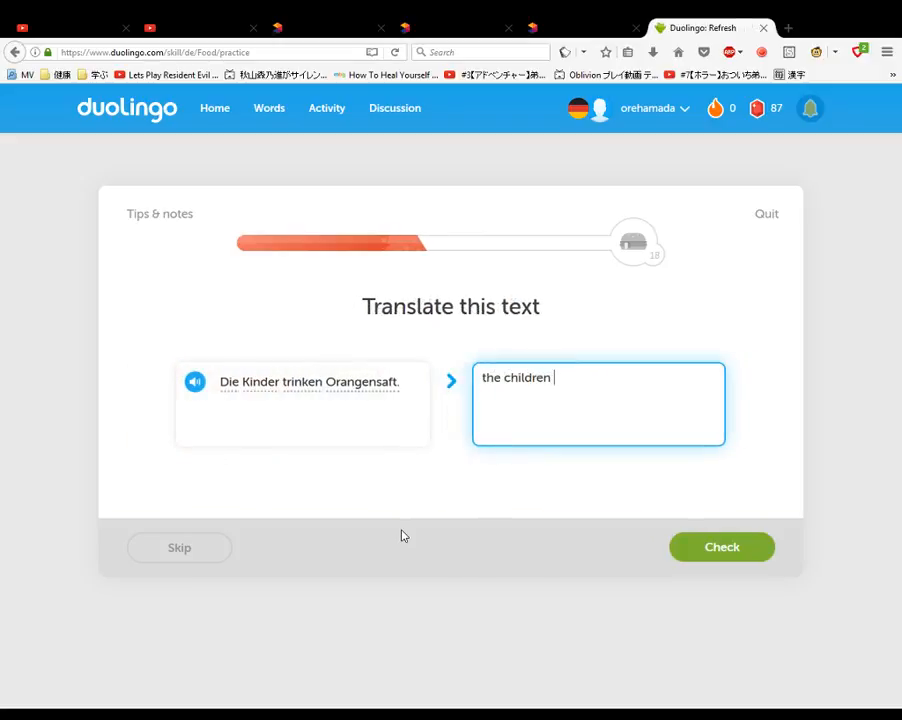
text(drink orange)
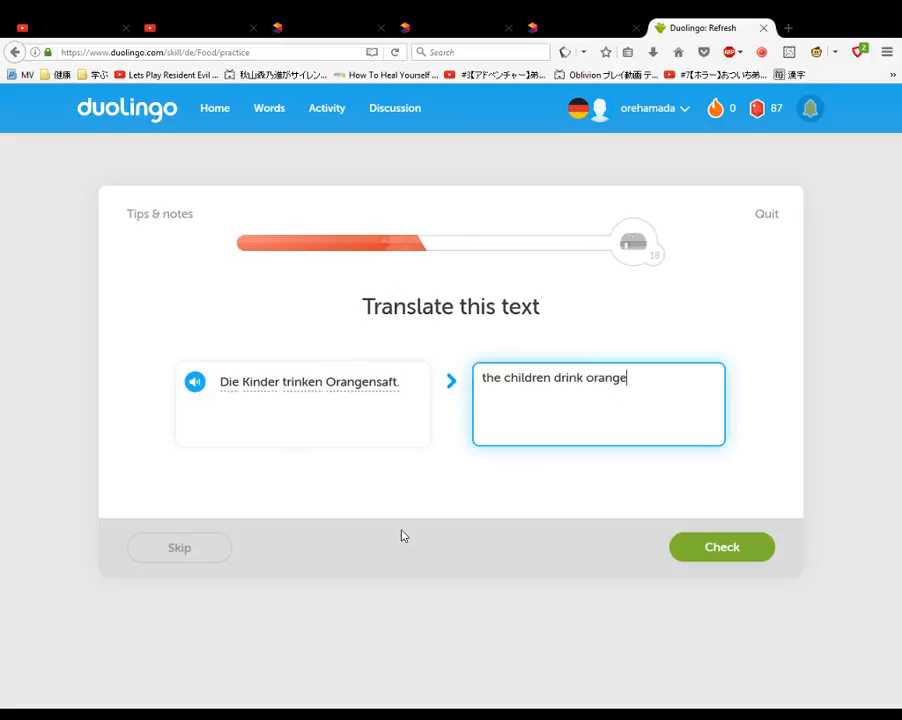
click(721, 547)
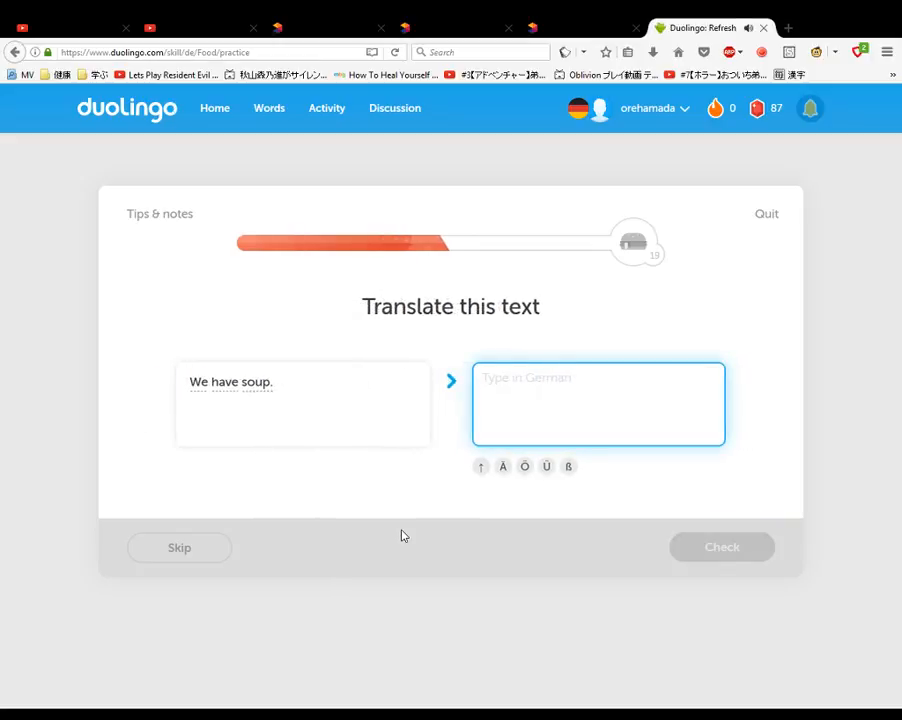
text(wir ha)
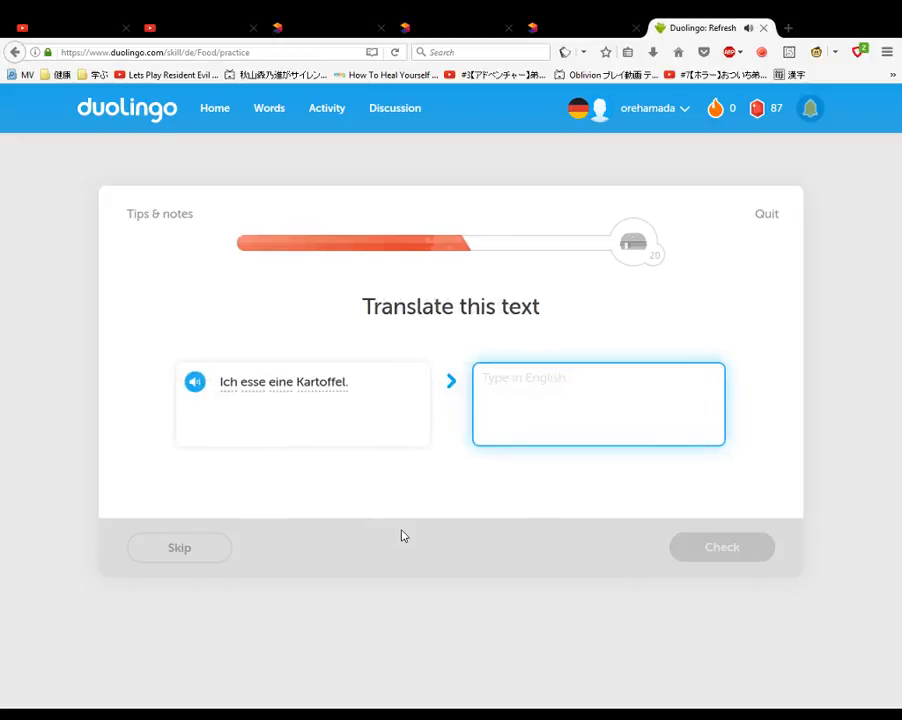
text(i eat a)
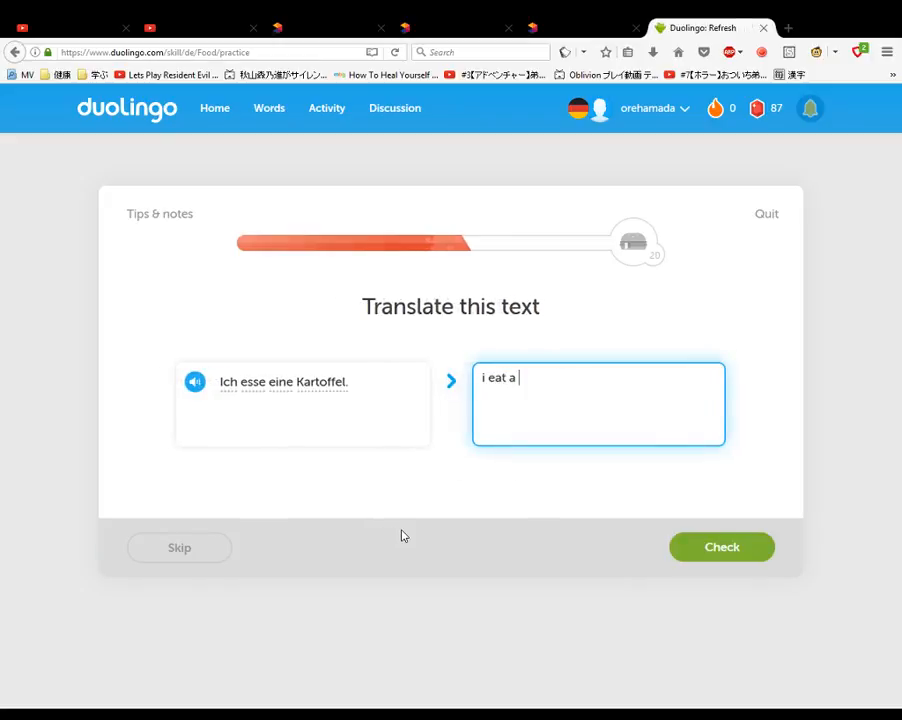
click(721, 547)
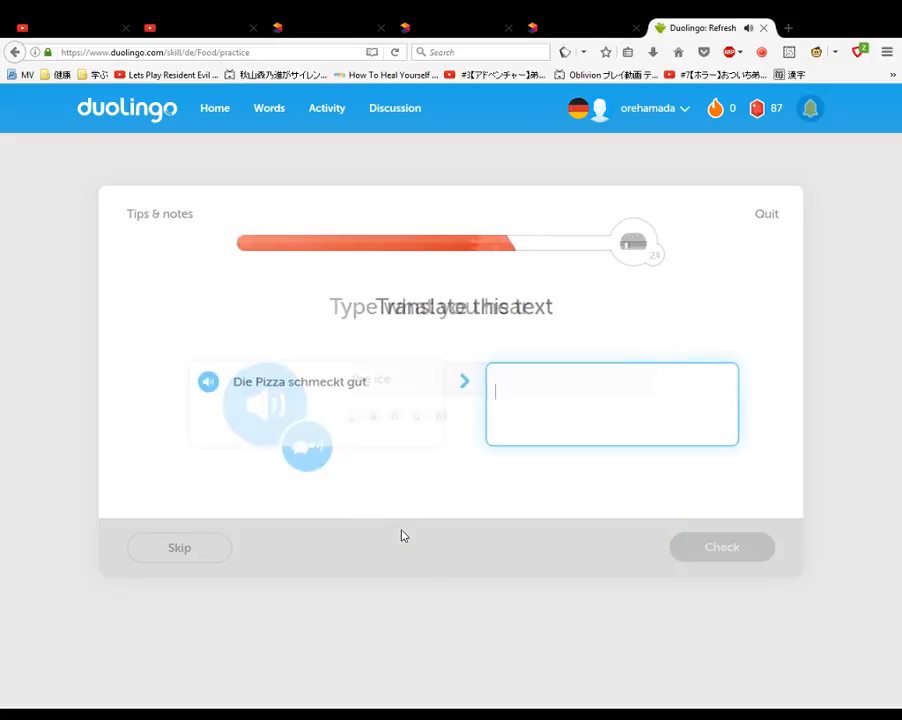
Answer 'the pizza tastes good', the 'die frau hat hunger' dictation, and Das Kind isst eine Erdbeere
text(the pizz)
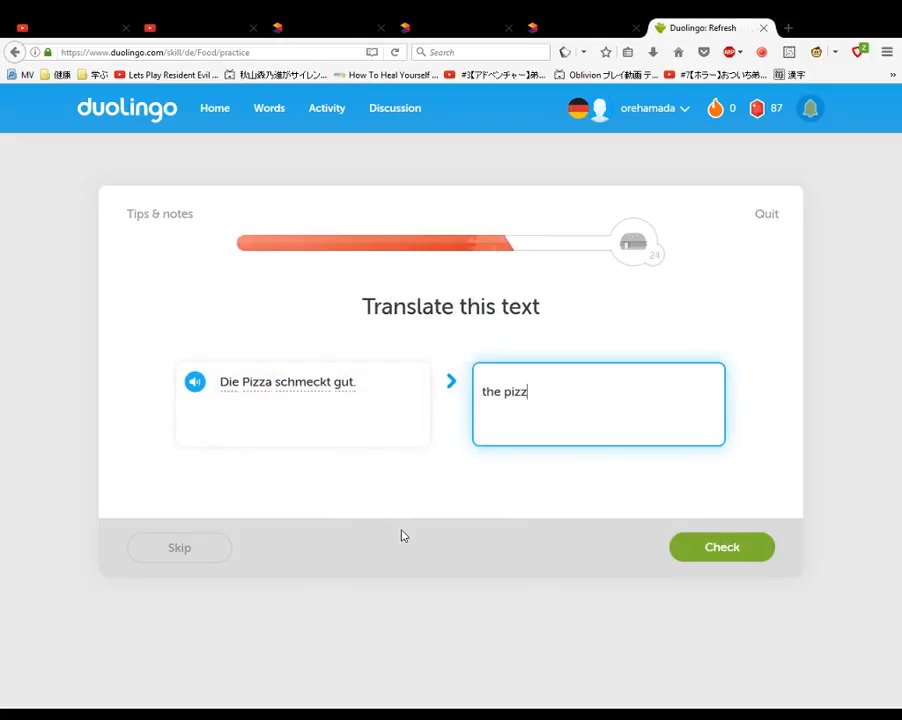
text(a tastes go)
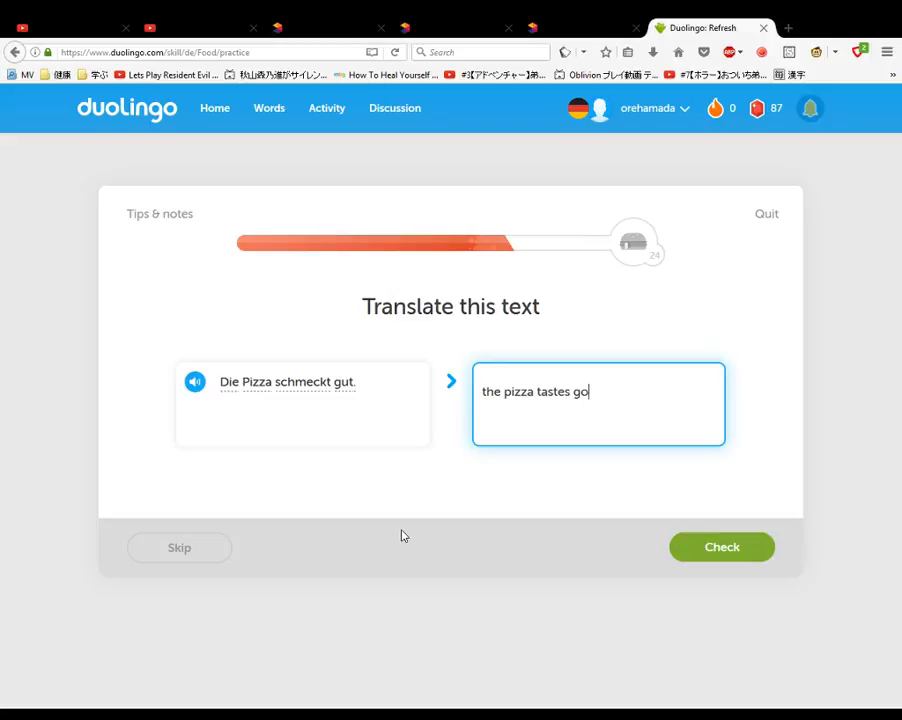
click(721, 547)
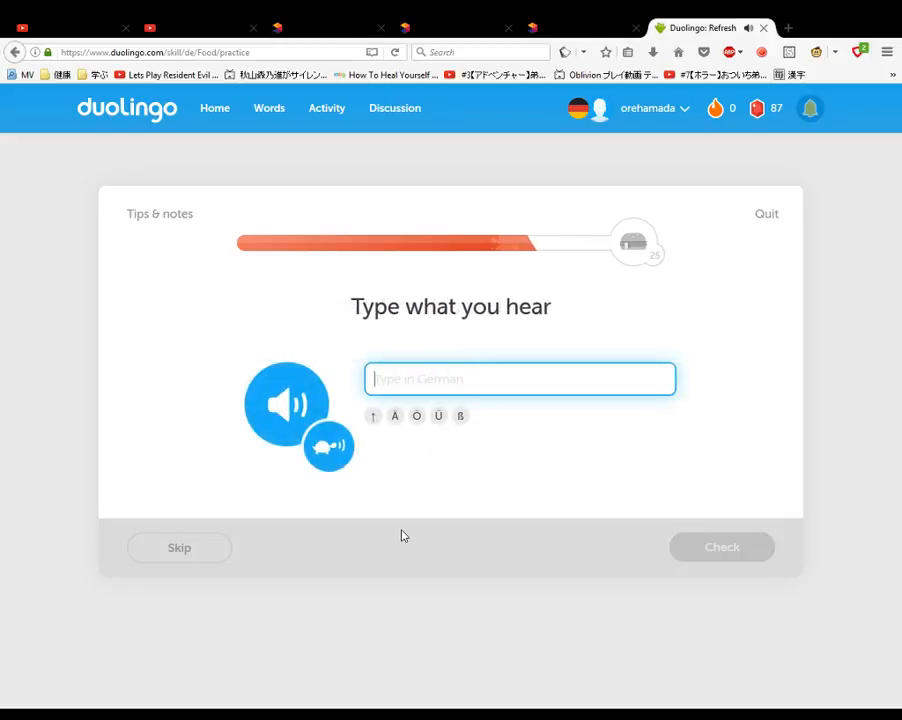
text(die frau ha)
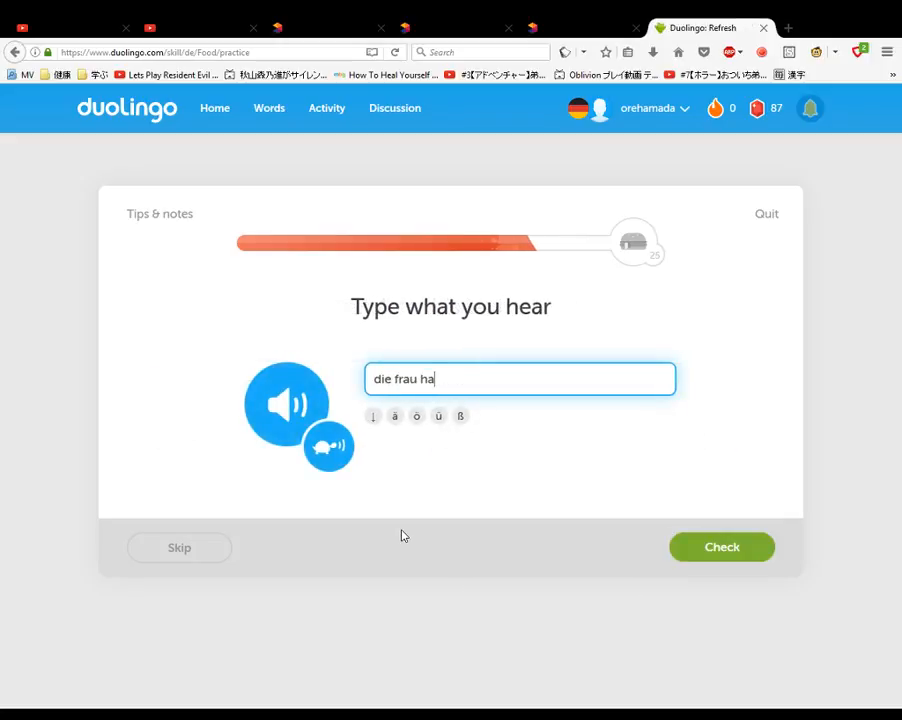
text(bt hung)
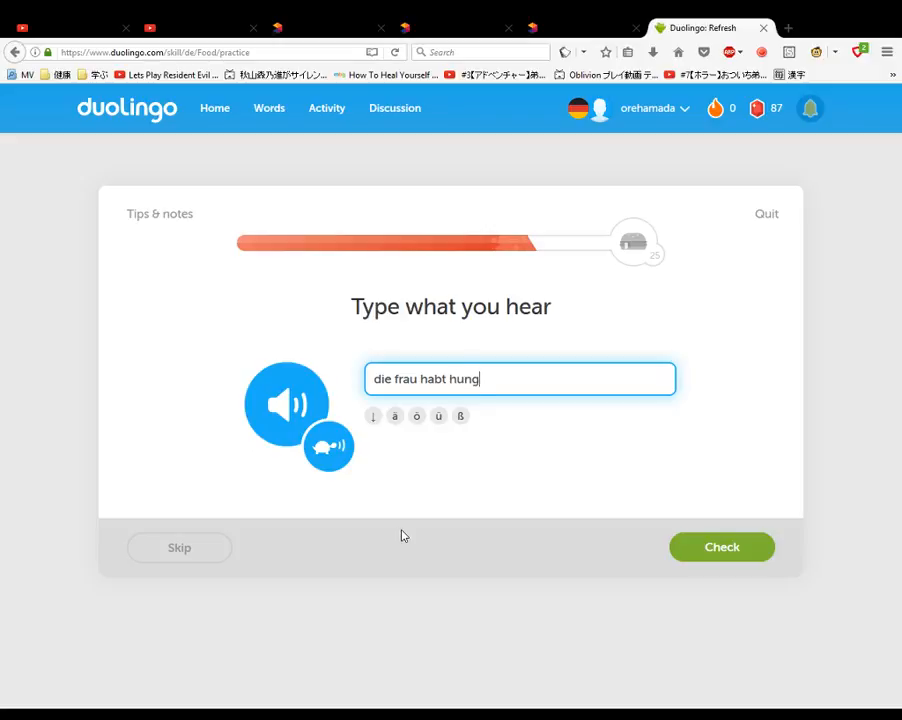
click(721, 547)
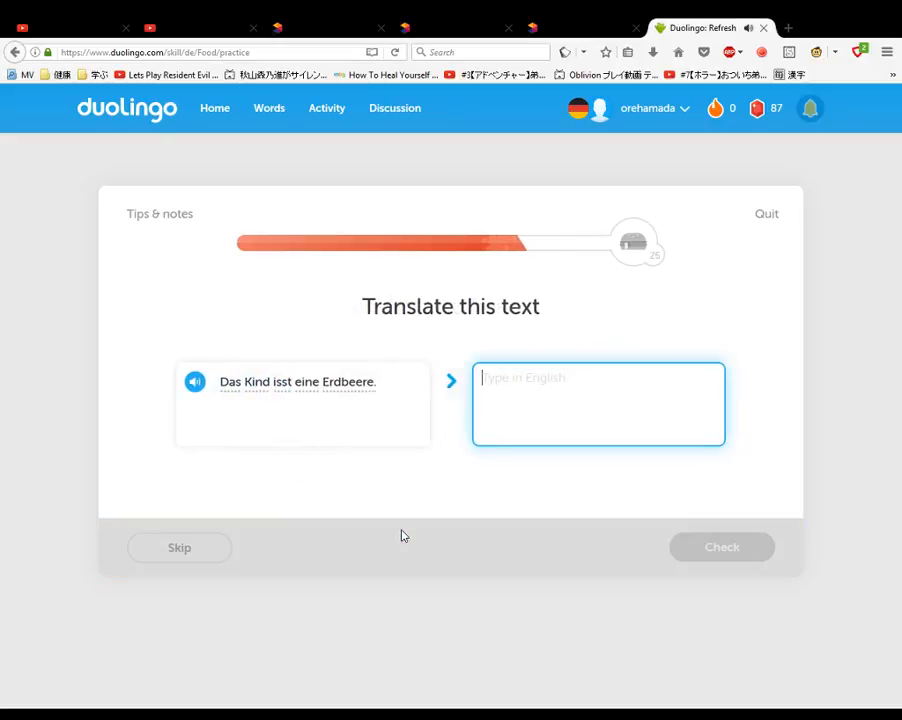
text(that chi)
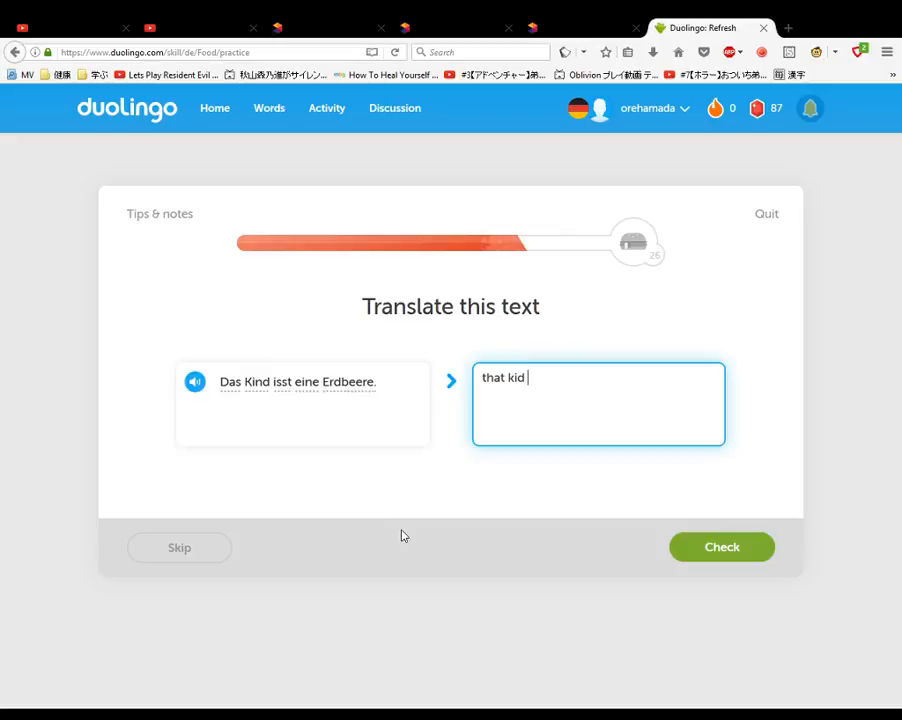
text(eats a str)
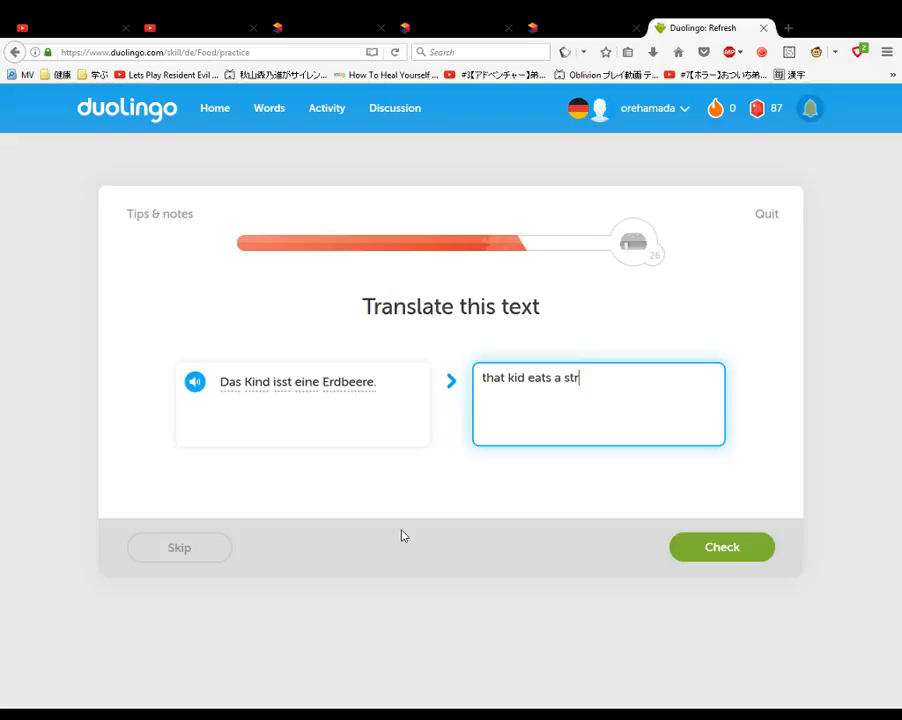
click(721, 547)
text(i ae)
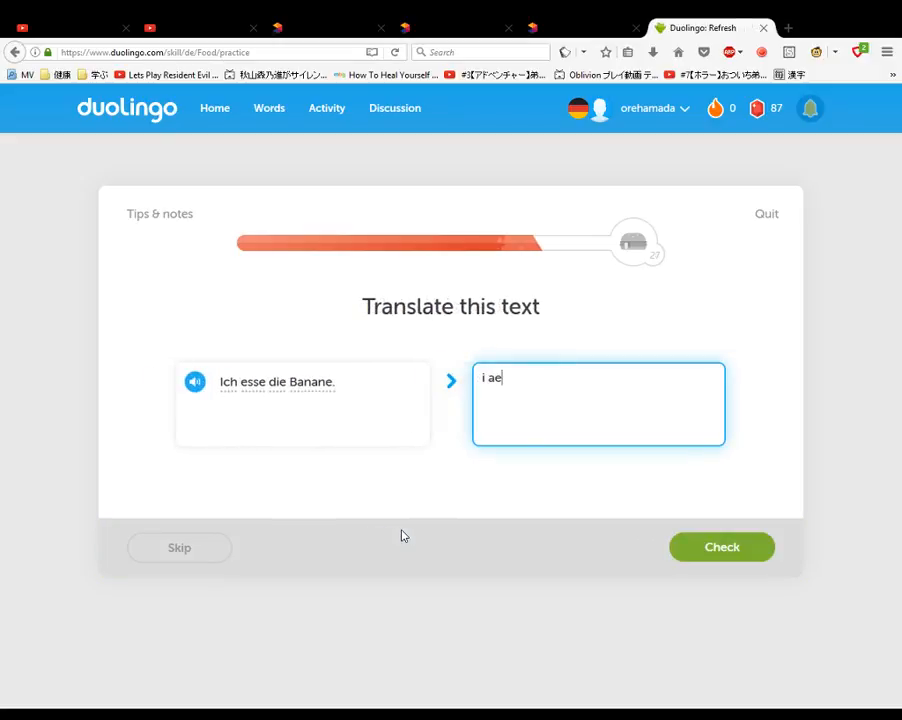
Translate the ate-the-banana sentence and the drink orange juice sentence
text(at the banan)
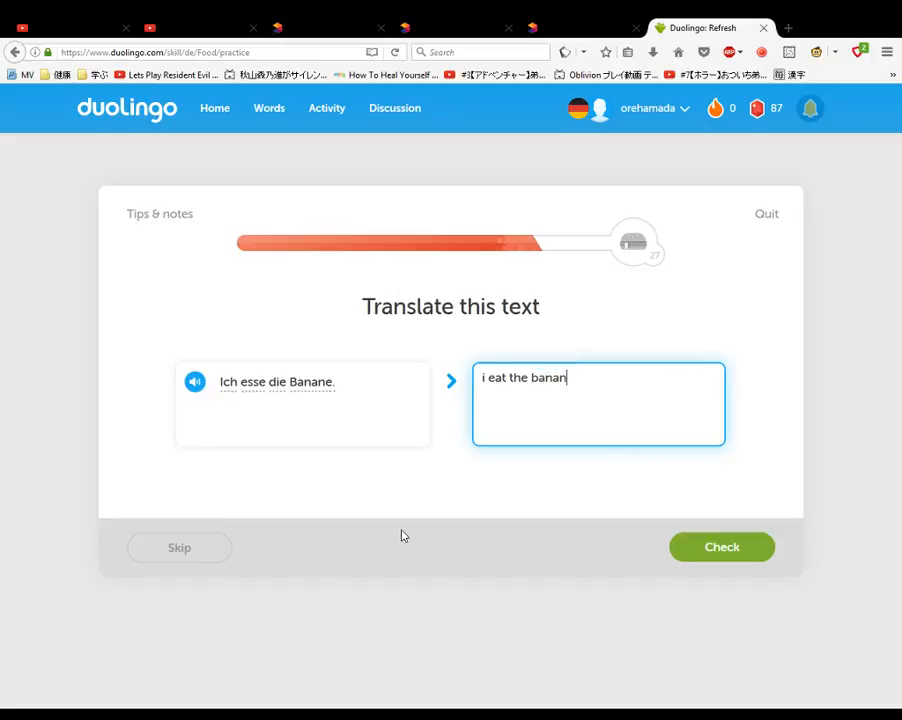
click(721, 547)
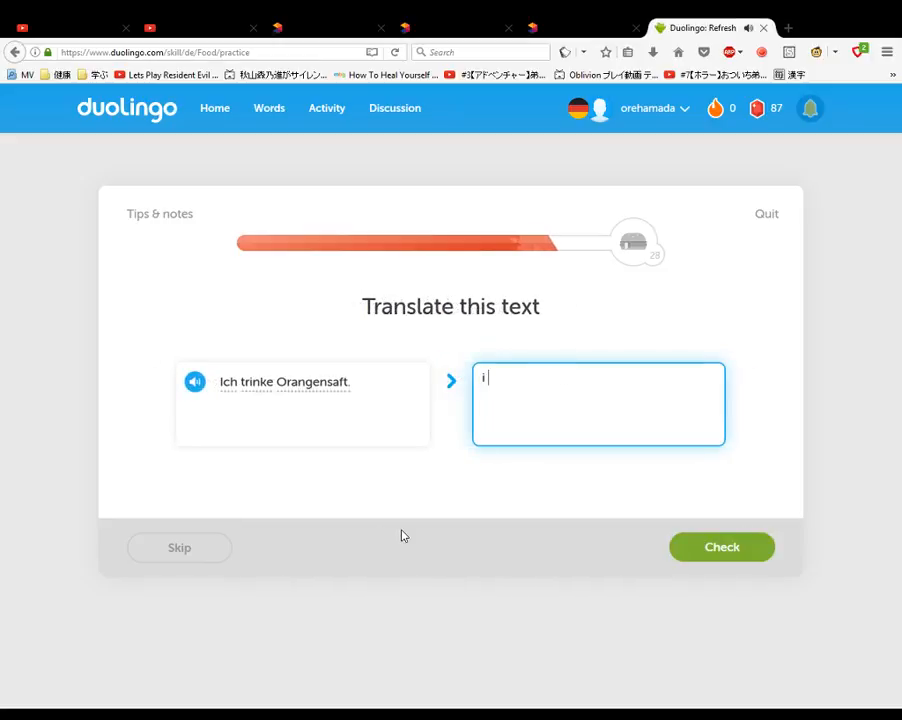
text(dr)
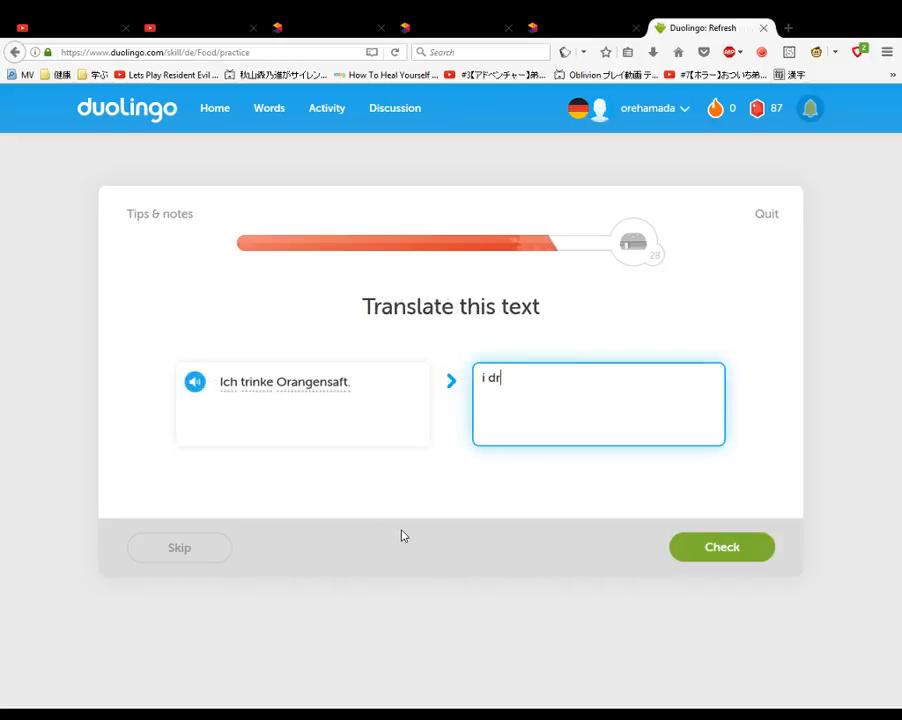
text(ink orange)
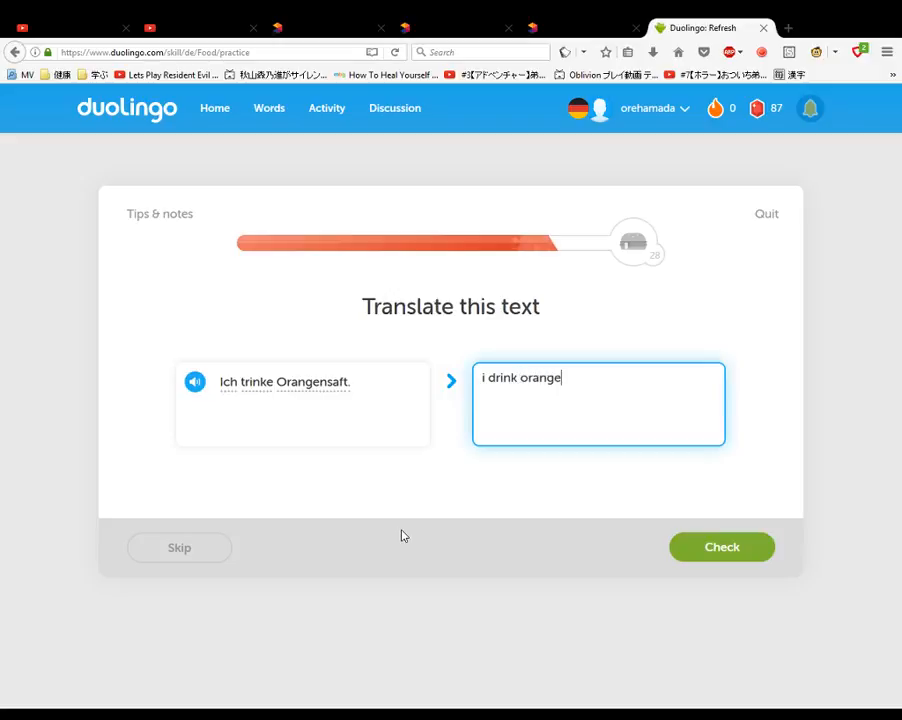
click(721, 547)
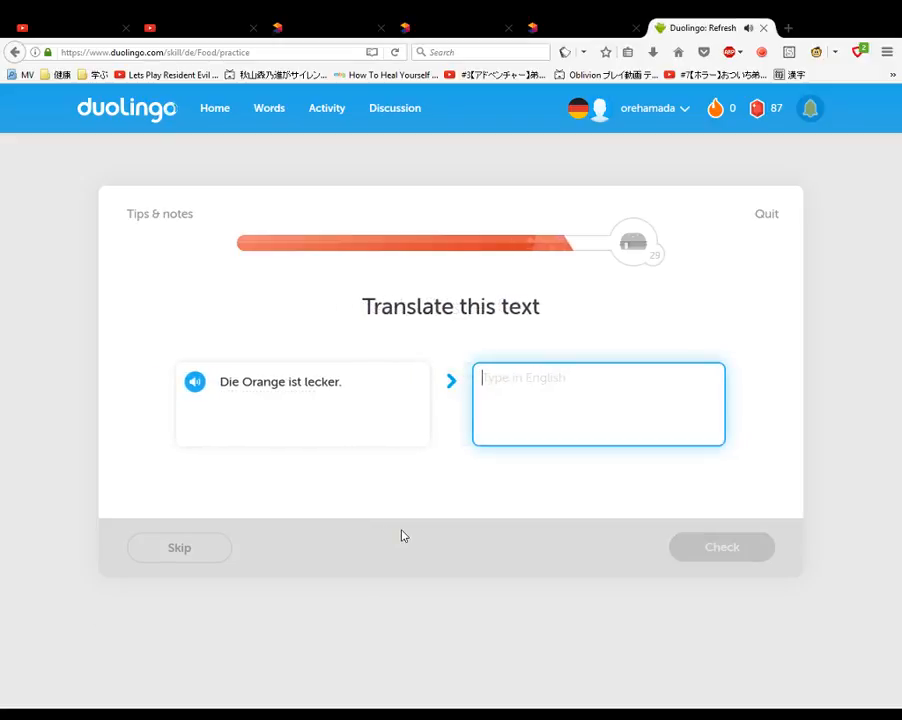
Translate Die Orange ist lecker ('the orange is delicious') and Der Junge hat Hunger
text(the orange i)
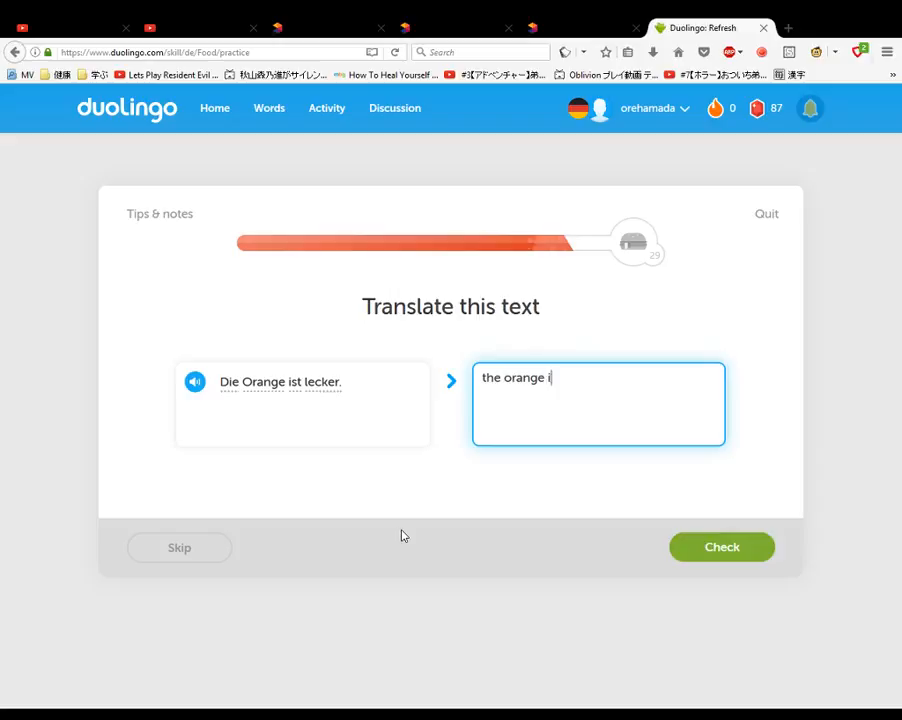
text(s delc)
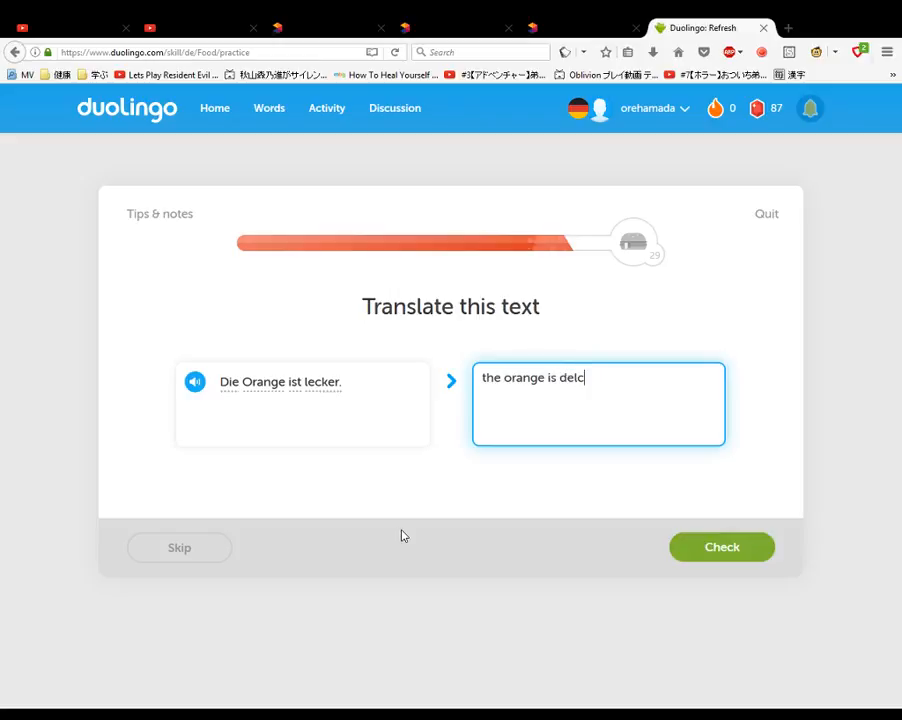
click(722, 547)
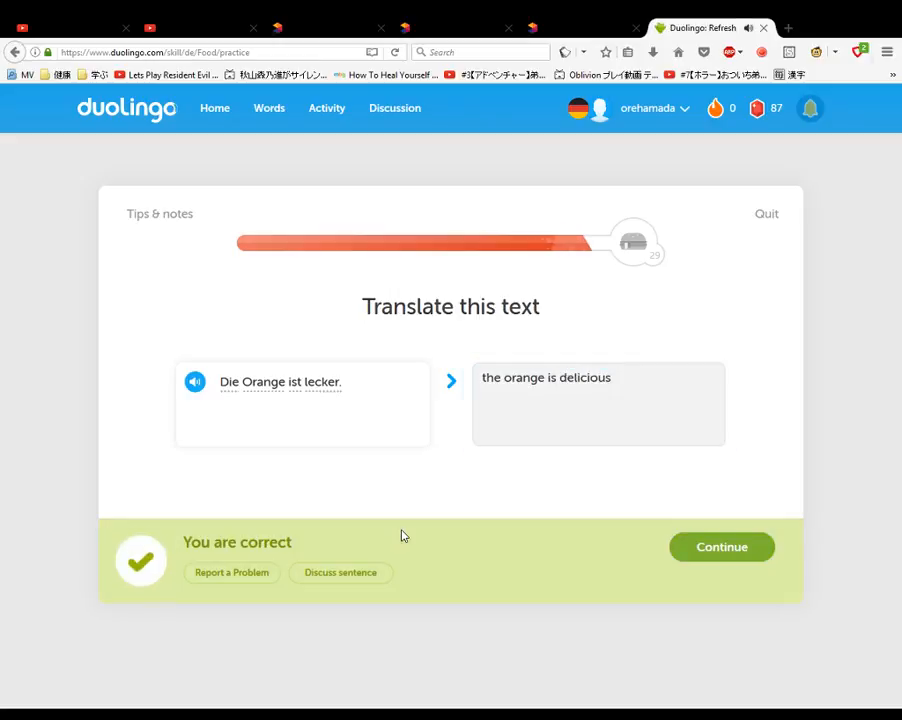
click(721, 547)
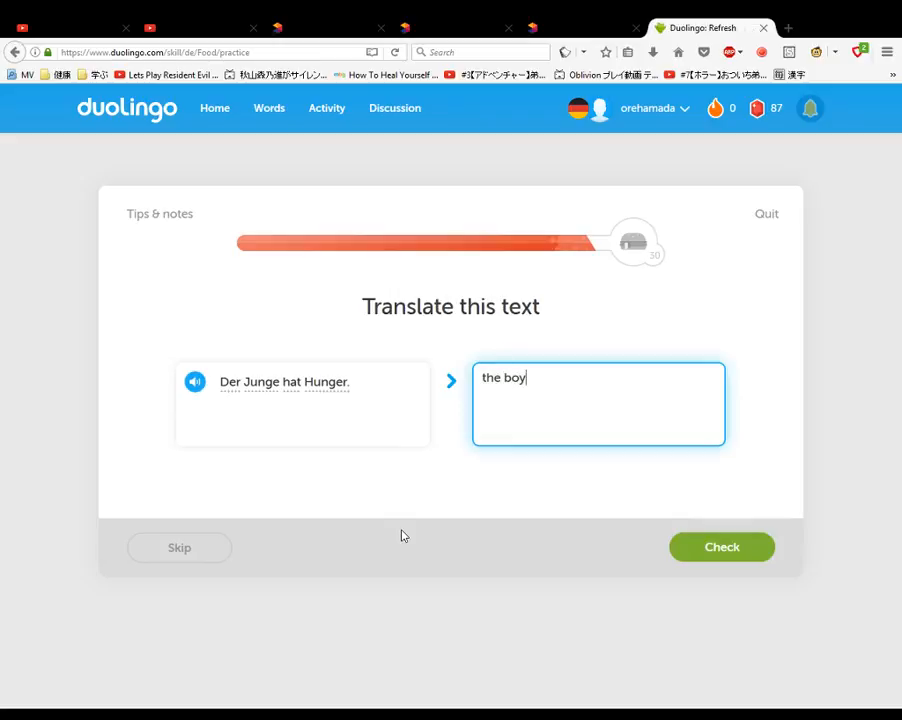
text(has hunger)
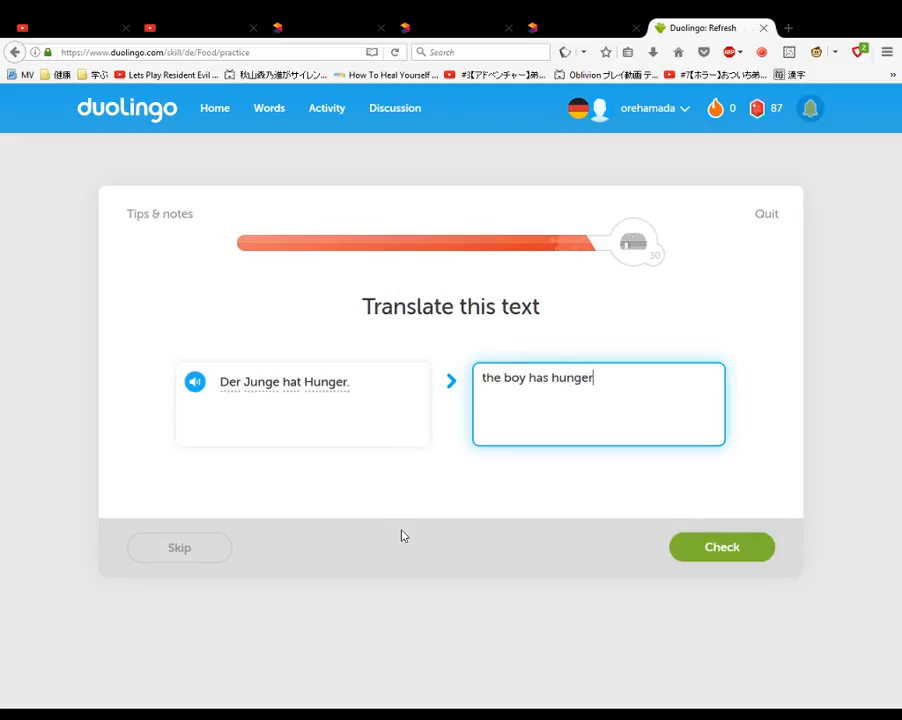
click(721, 547)
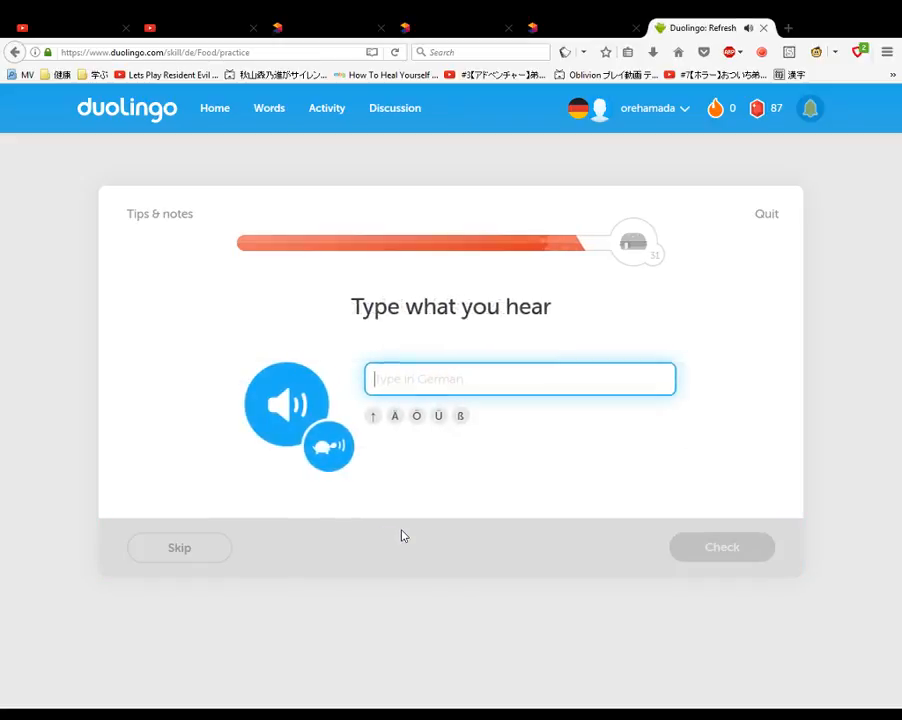
Answer the corrected listening exercise and translate 'i eat a potato'
text(the)
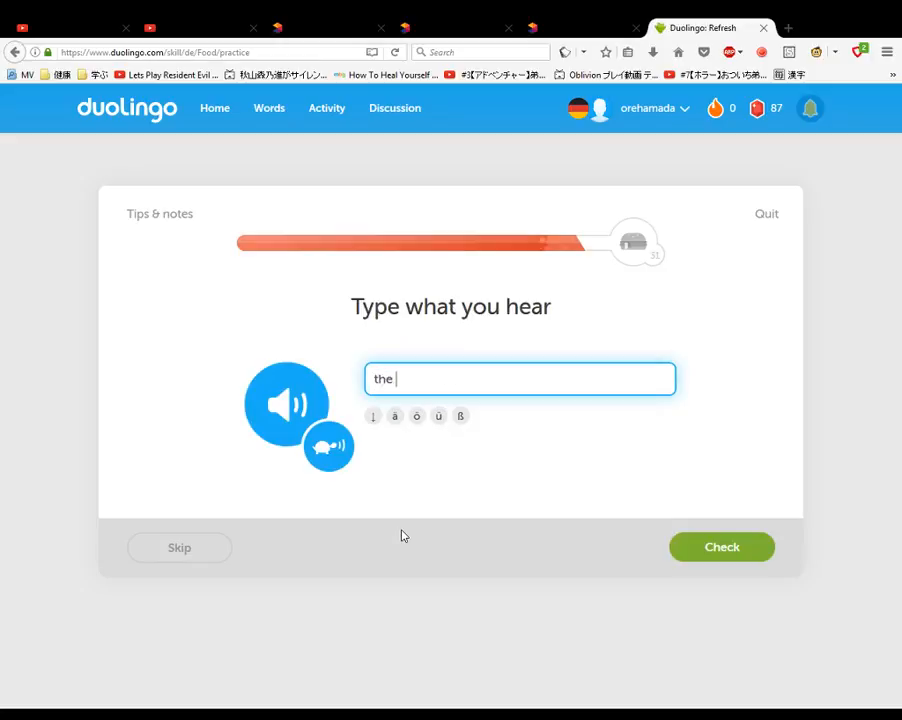
click(721, 547)
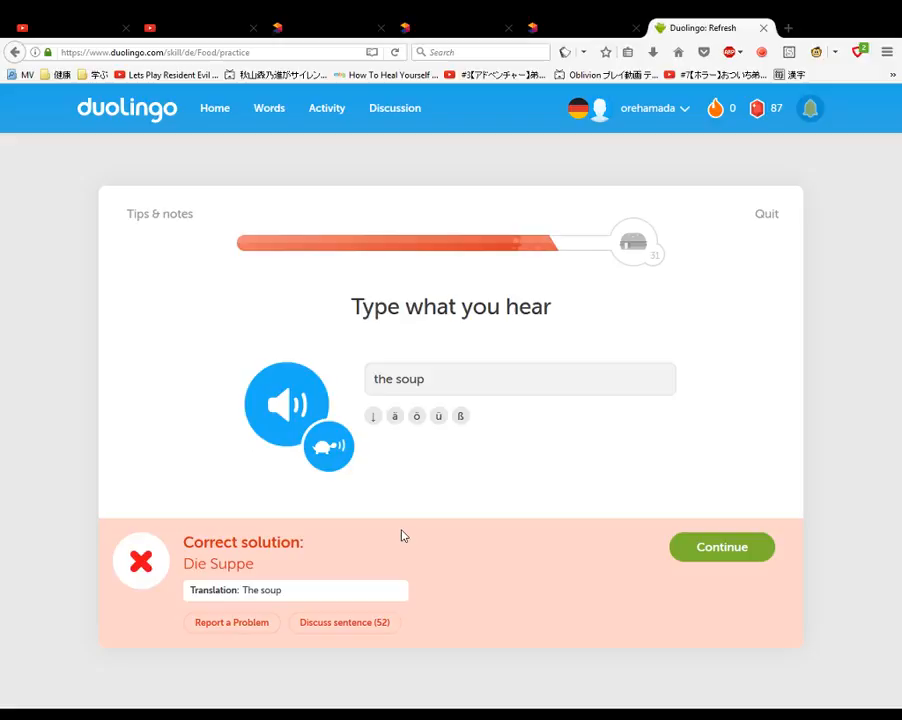
click(721, 547)
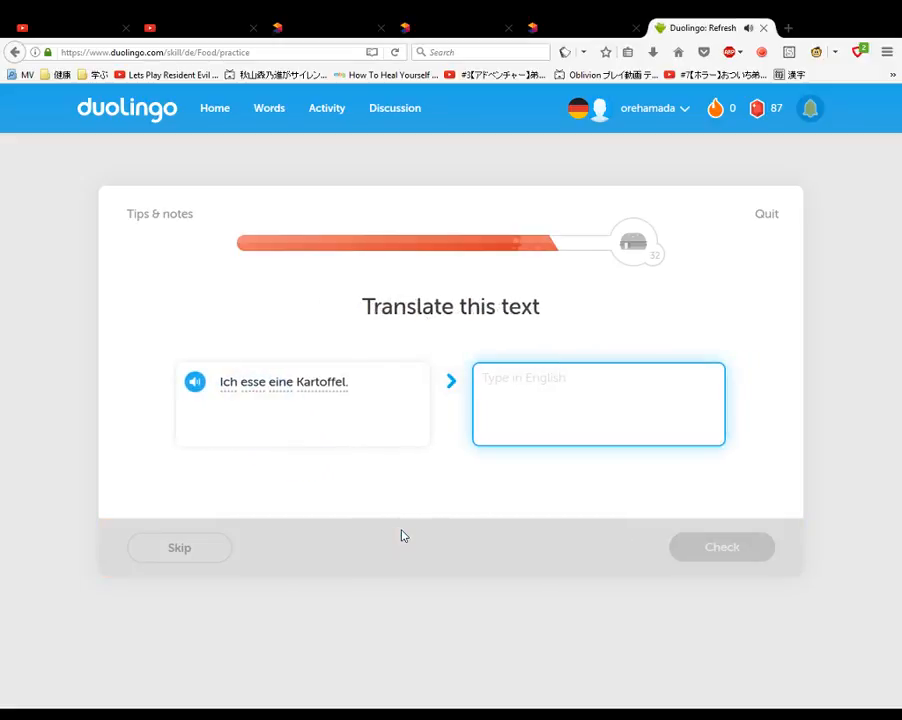
text(i)
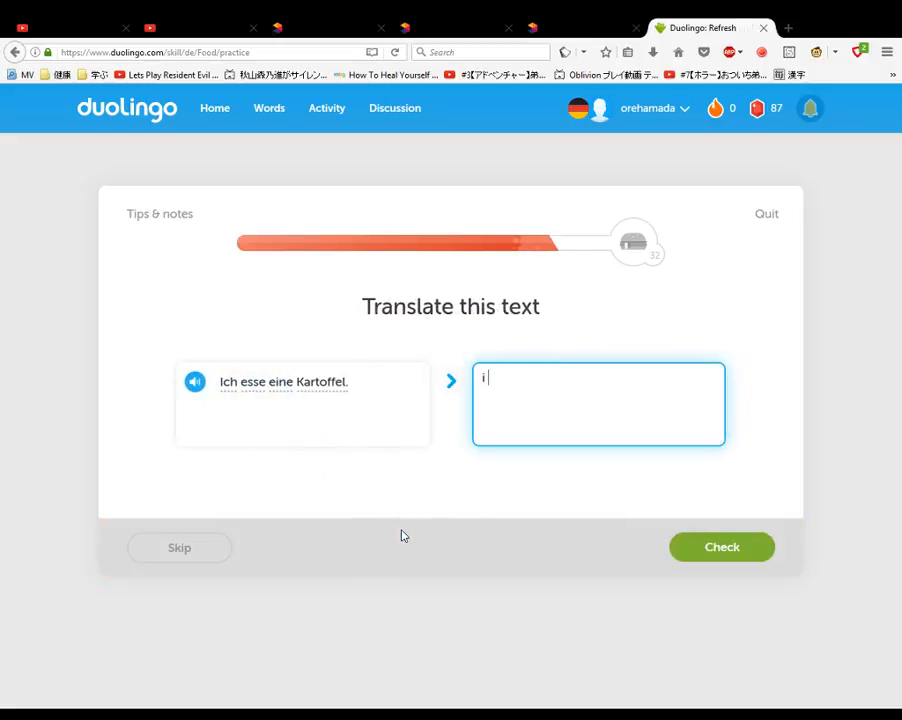
text(eat a potato)
text(ich)
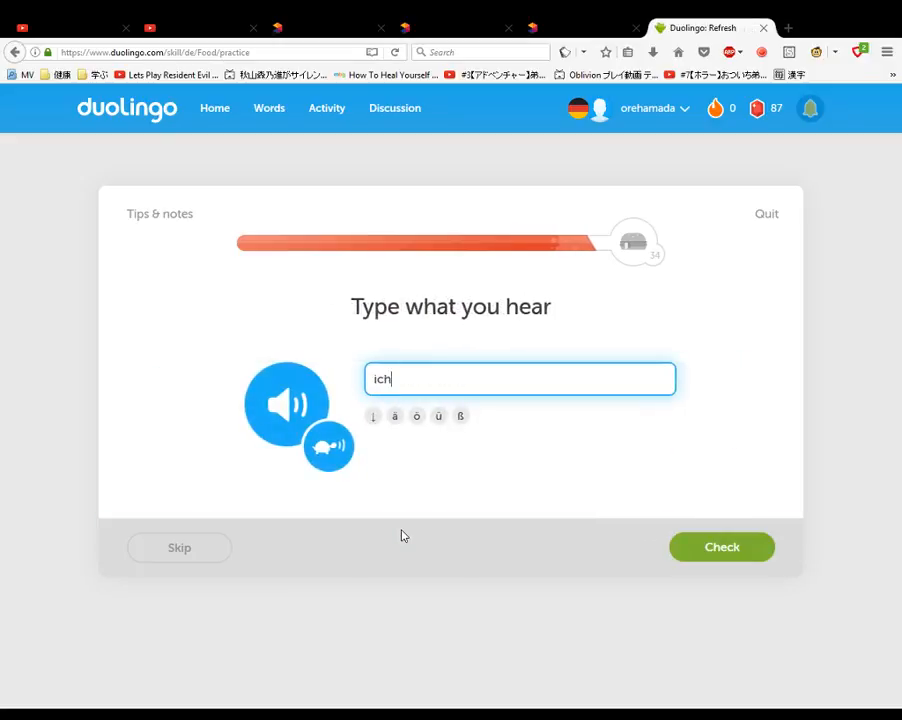
Answer 'esse die banane' and Der Mann isst die Erdbeere, then pass the +10 XP and 18% fluency screens
text(esse die banan)
text(the m)
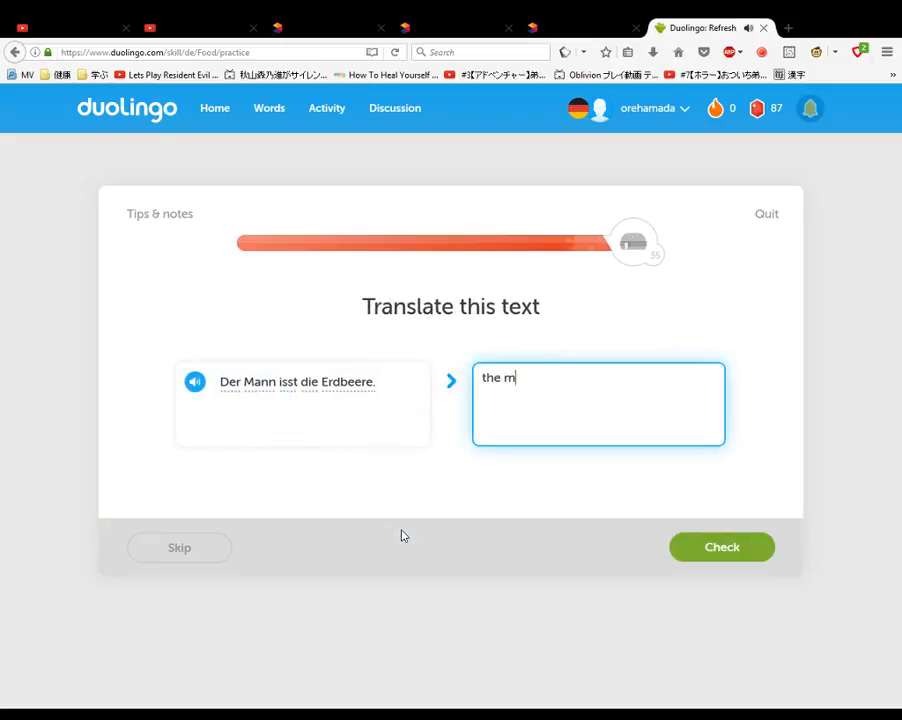
text(an eats the)
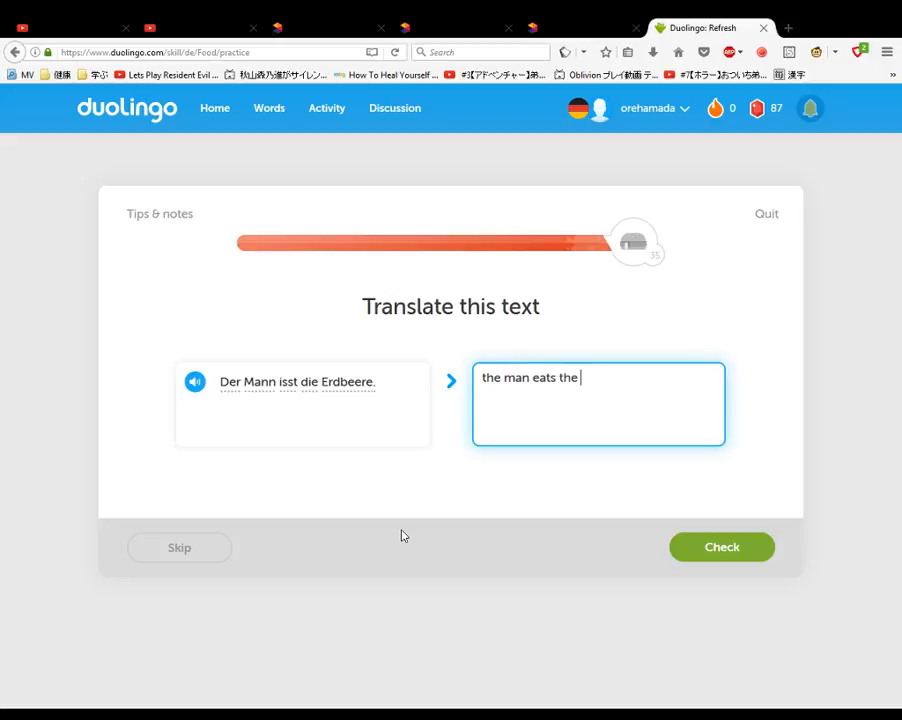
text(strawbe)
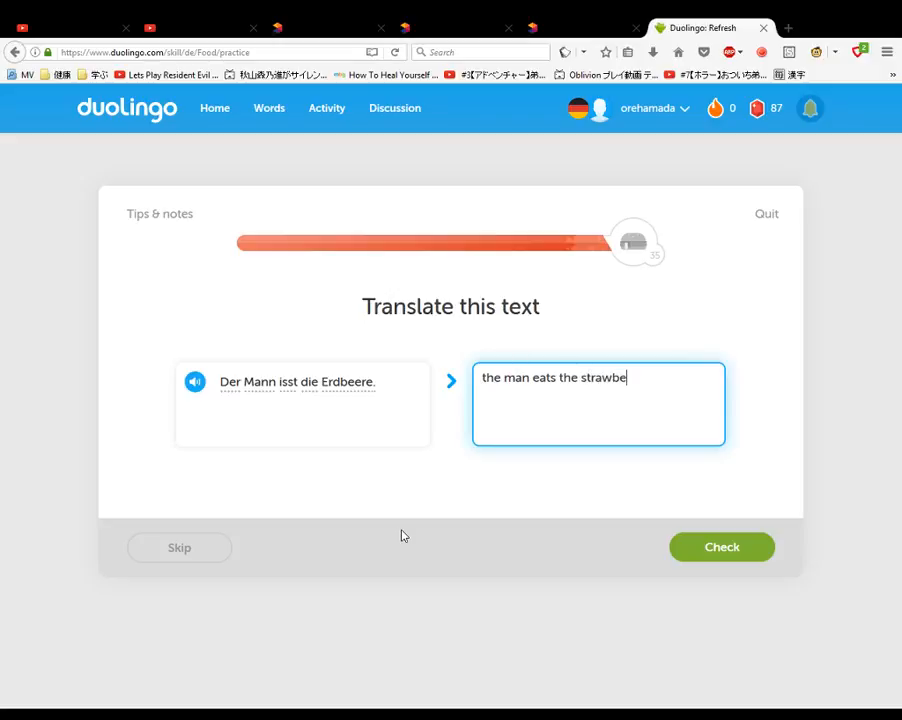
click(721, 547)
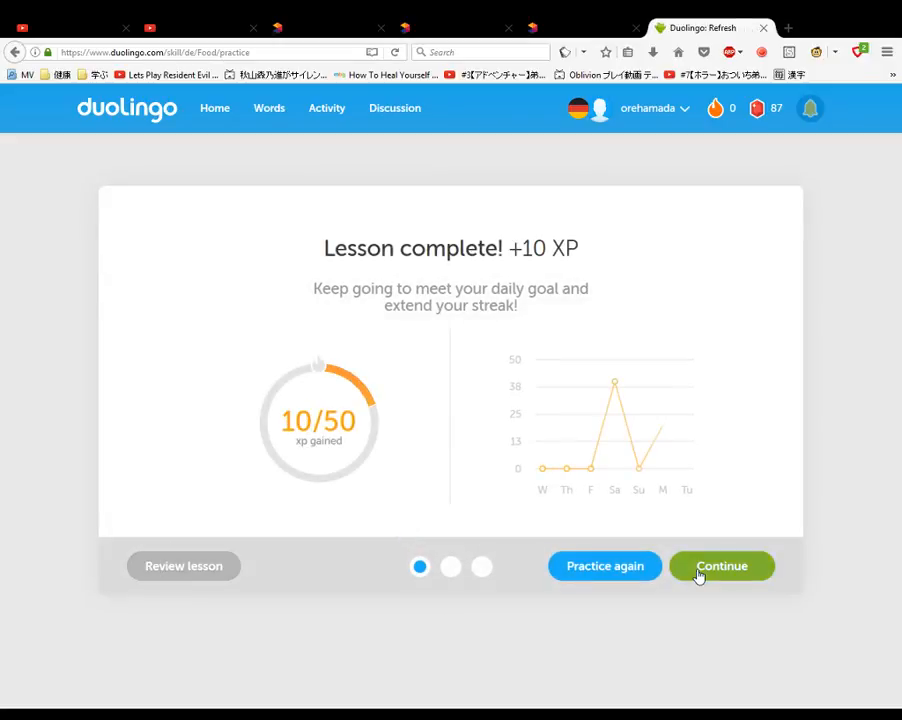
click(721, 566)
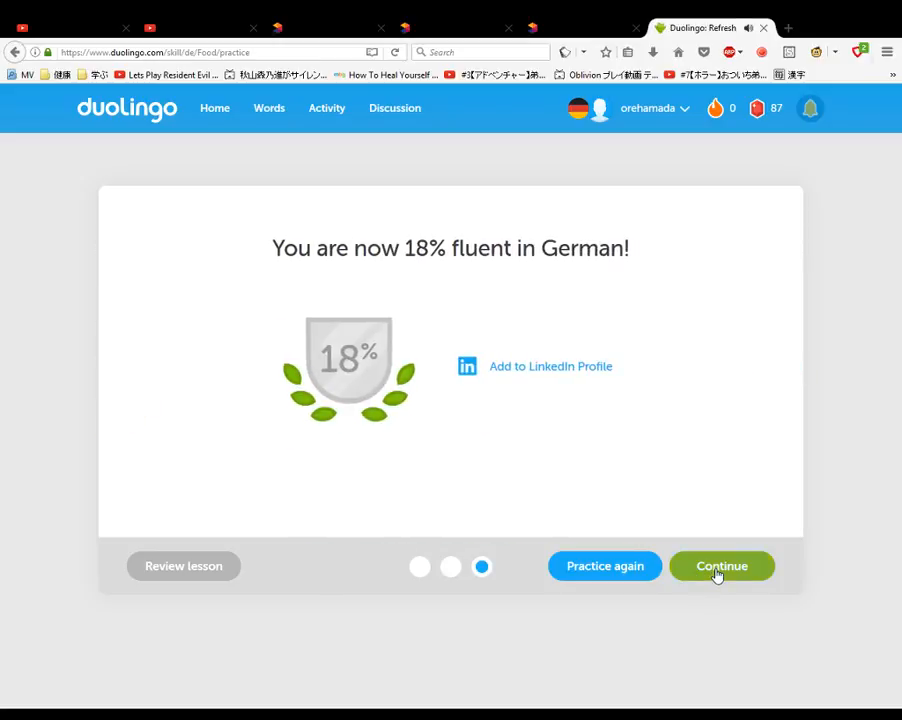
click(721, 565)
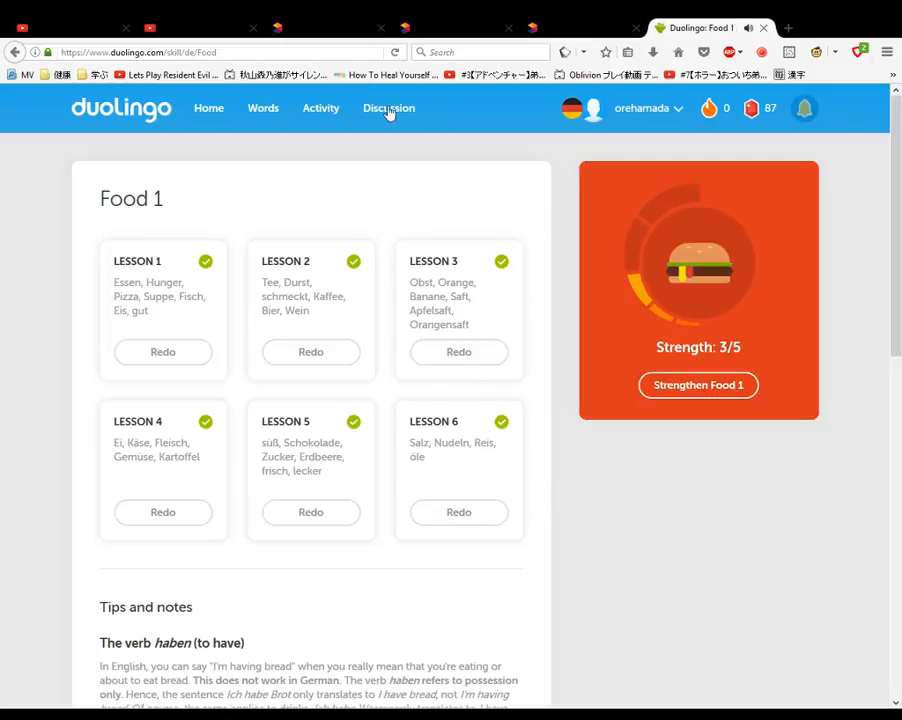
click(571, 108)
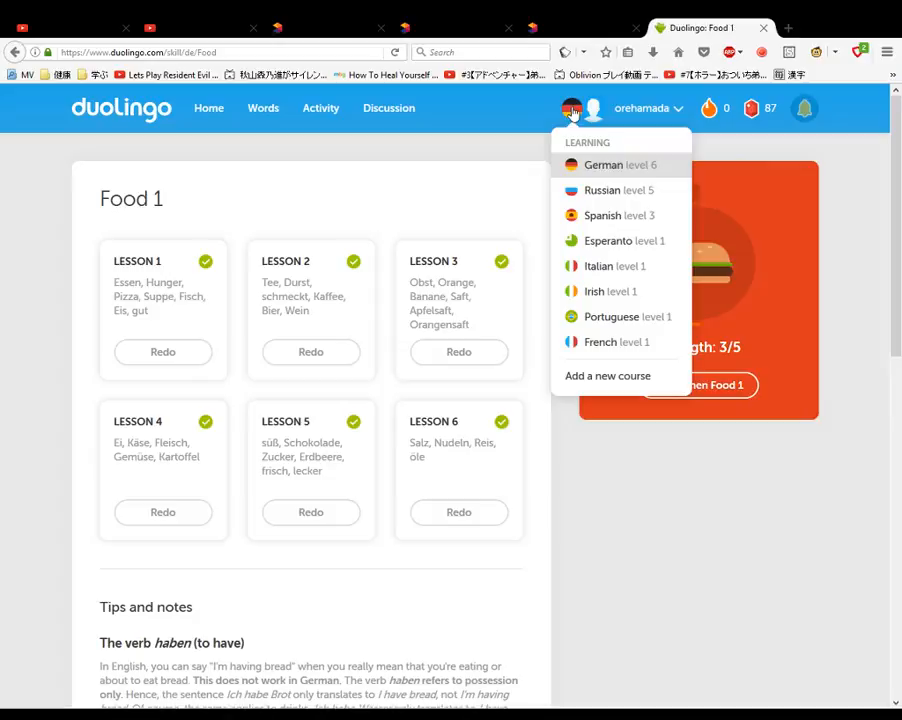
mouse_move(617, 215)
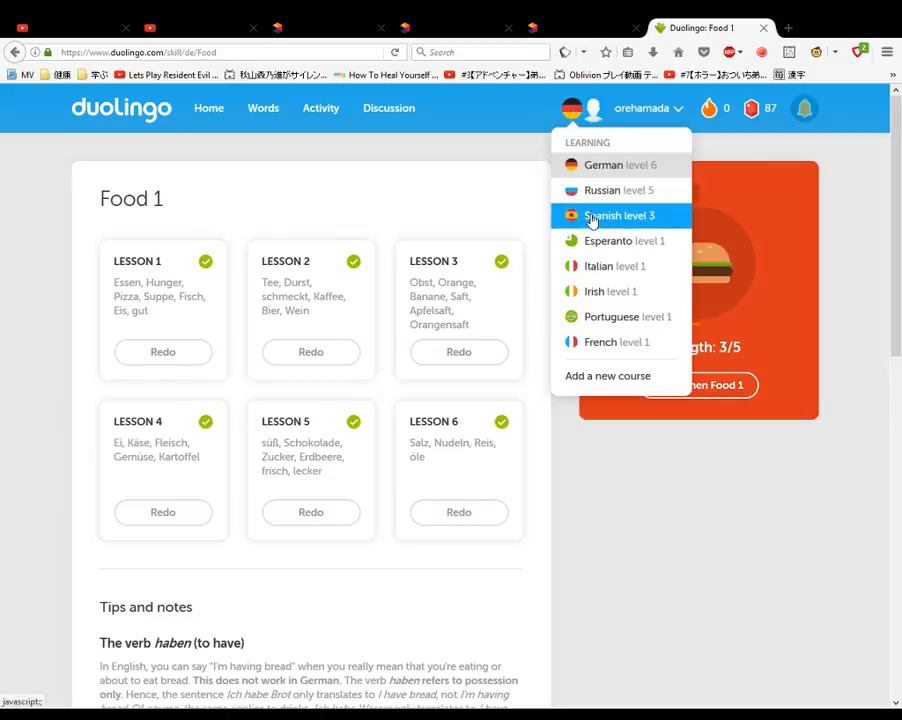
click(649, 590)
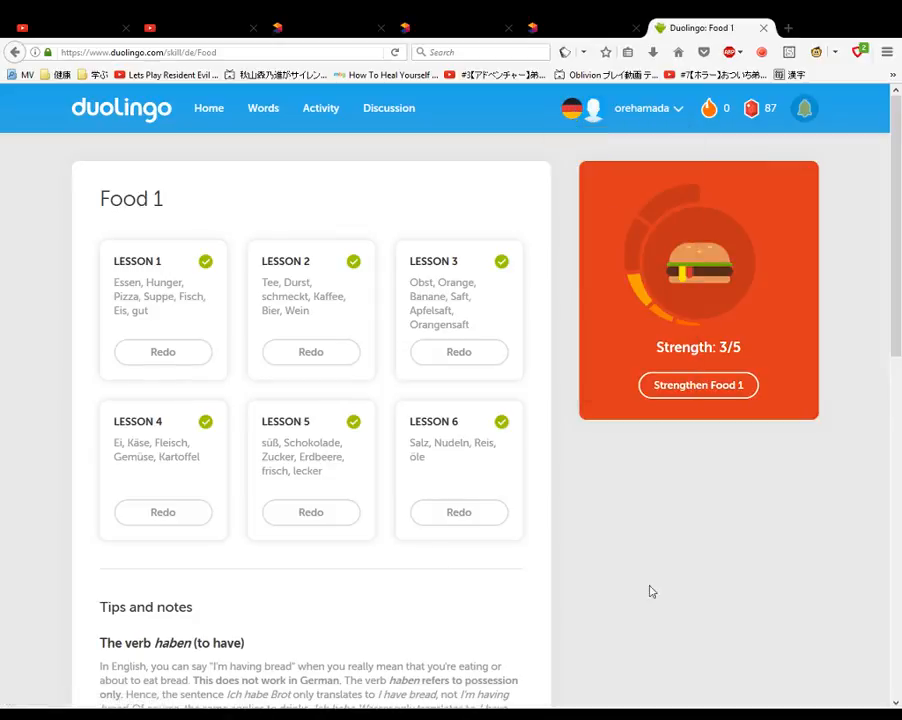